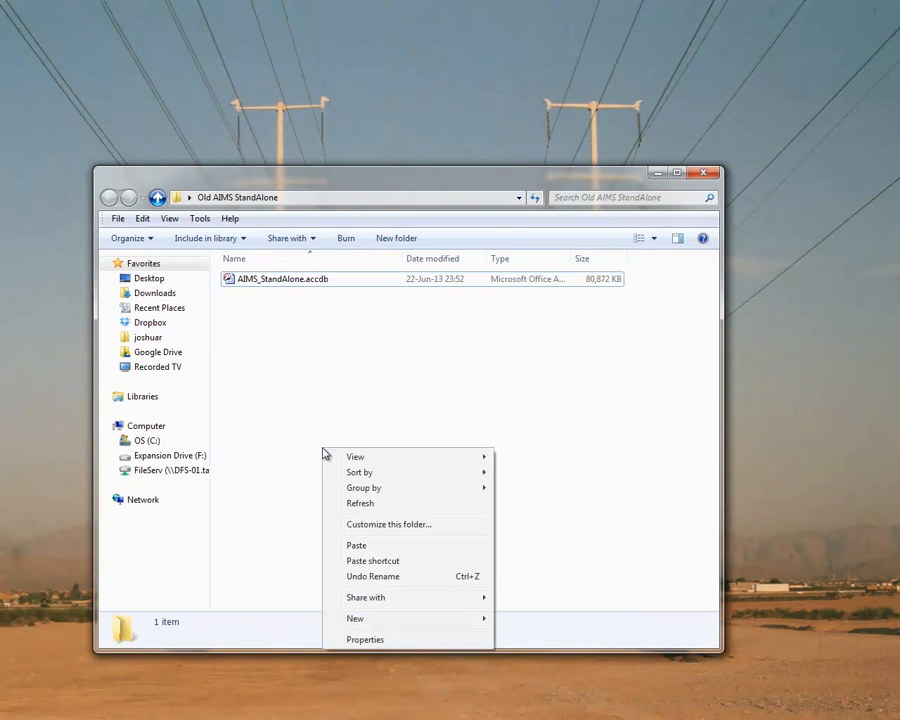
Step: Paste AIMS_StandAlone - Copy.accdb as a backup beside the original database
left_click(356, 544)
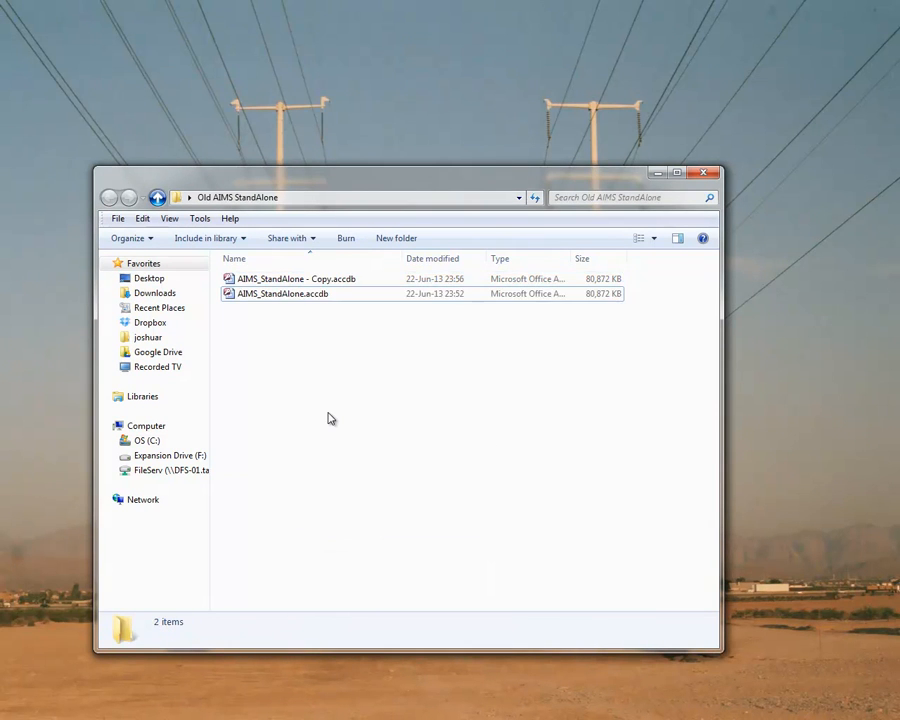
left_click(294, 278)
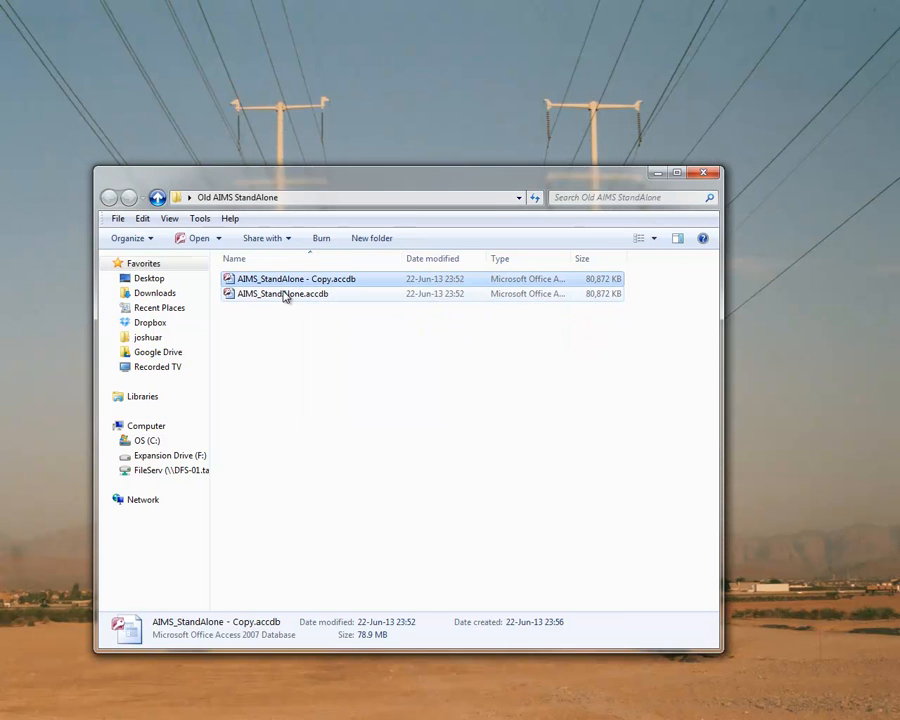
left_click(284, 292)
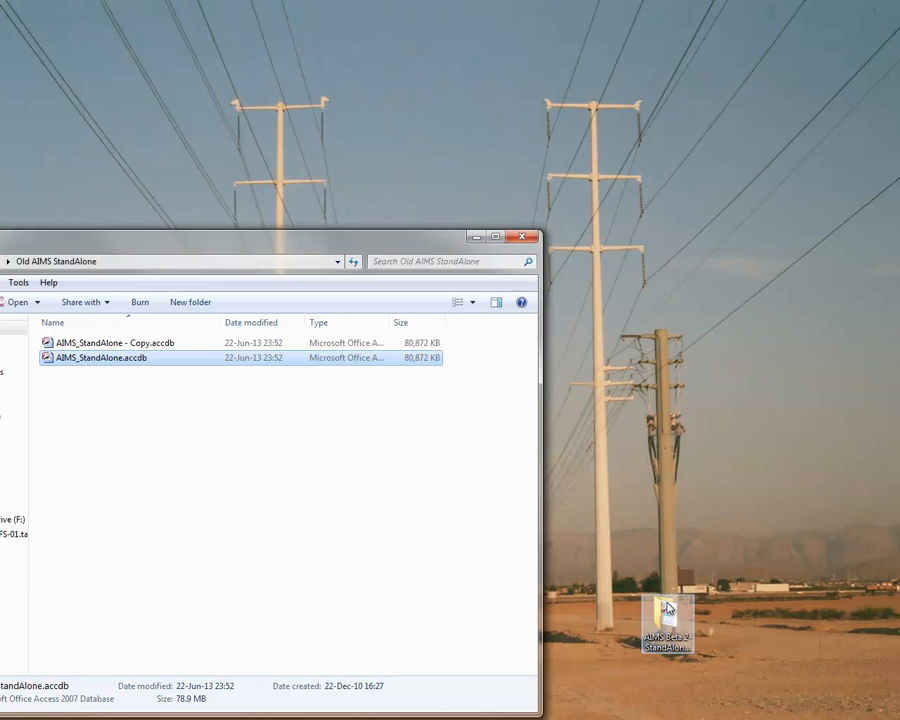
Step: Check the AIMS Beta 2 StandAloneEdition folder's files and return to the old folder
double_click(668, 624)
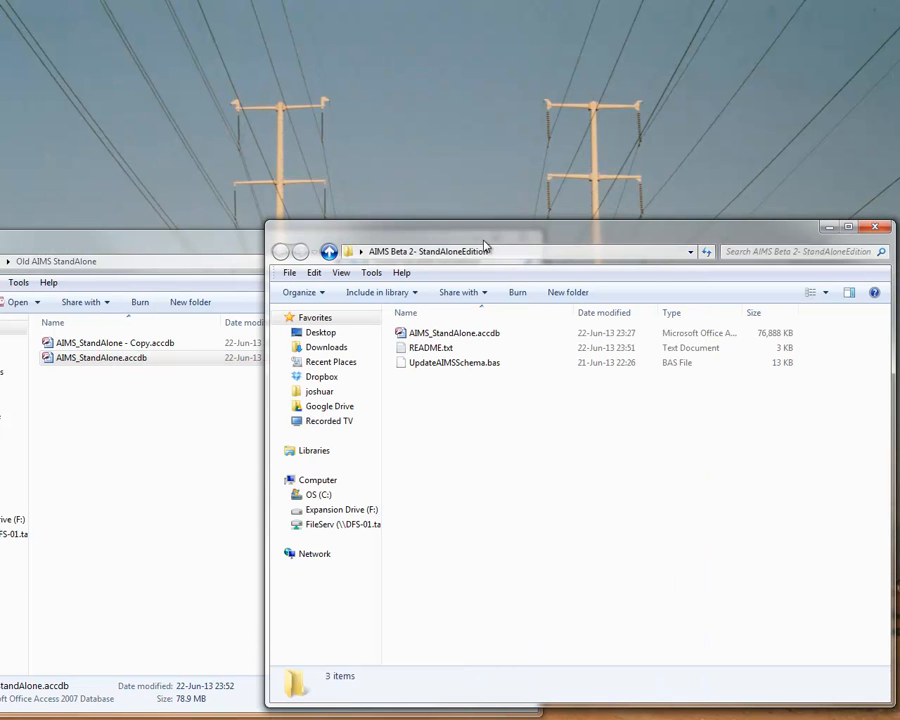
left_click(452, 362)
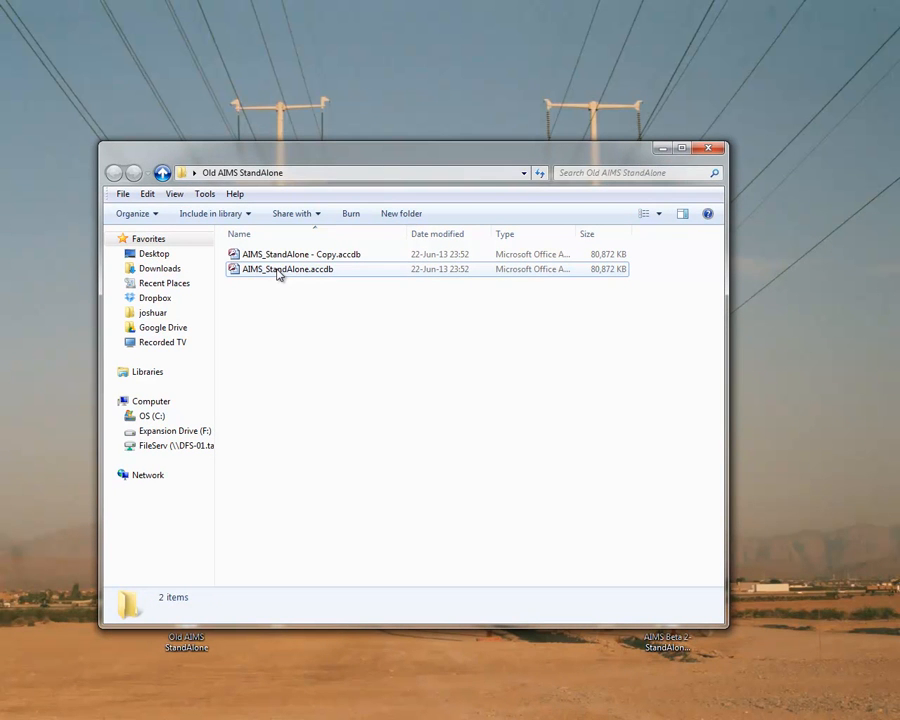
Step: Open AIMS_StandAlone.accdb in Access and dismiss the startup error message
left_click(288, 268)
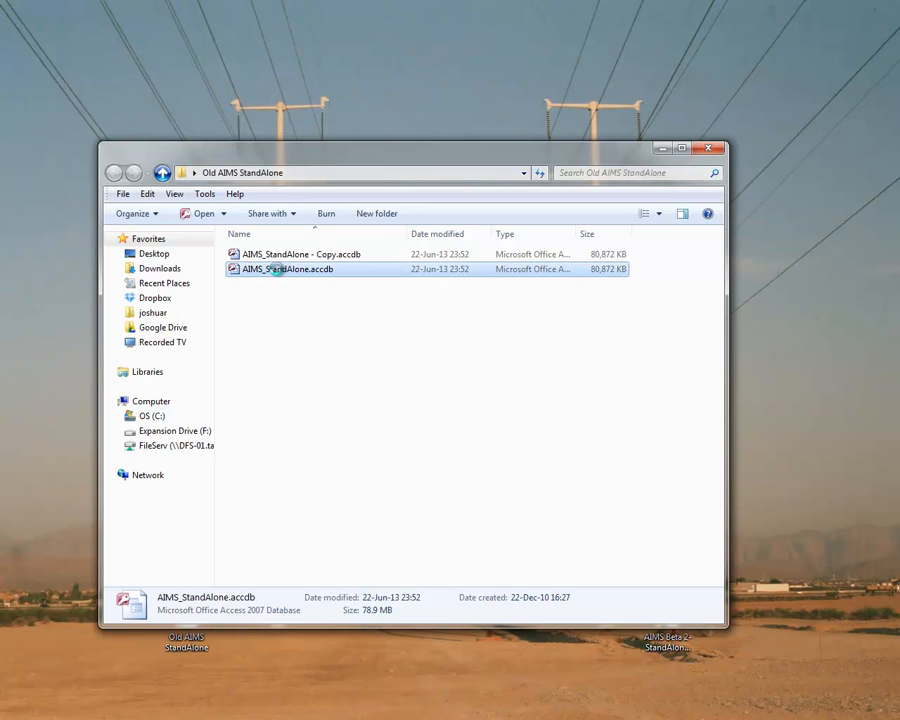
double_click(288, 268)
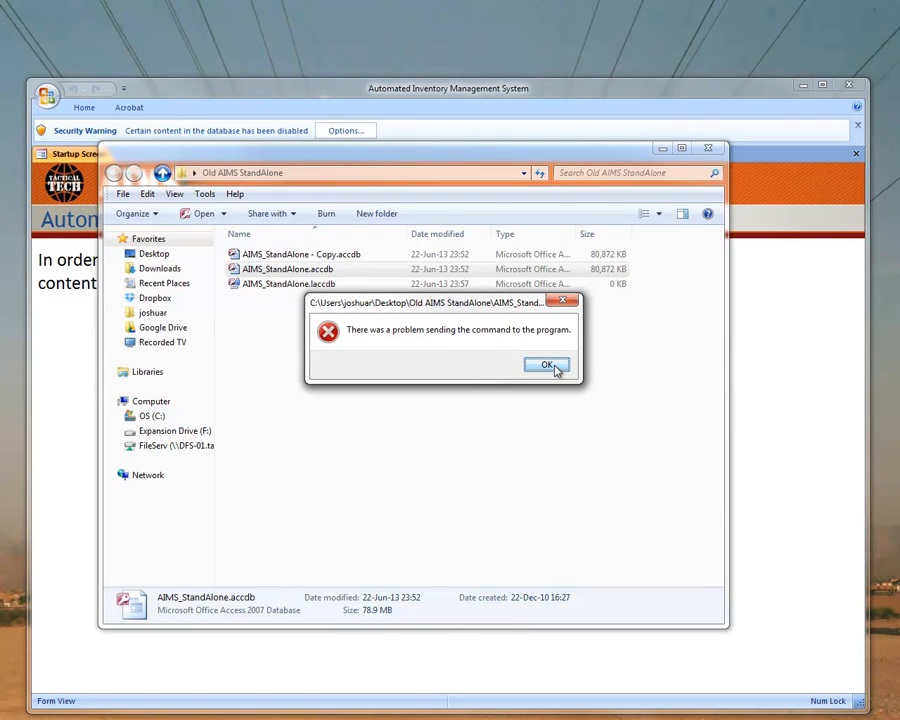
left_click(546, 364)
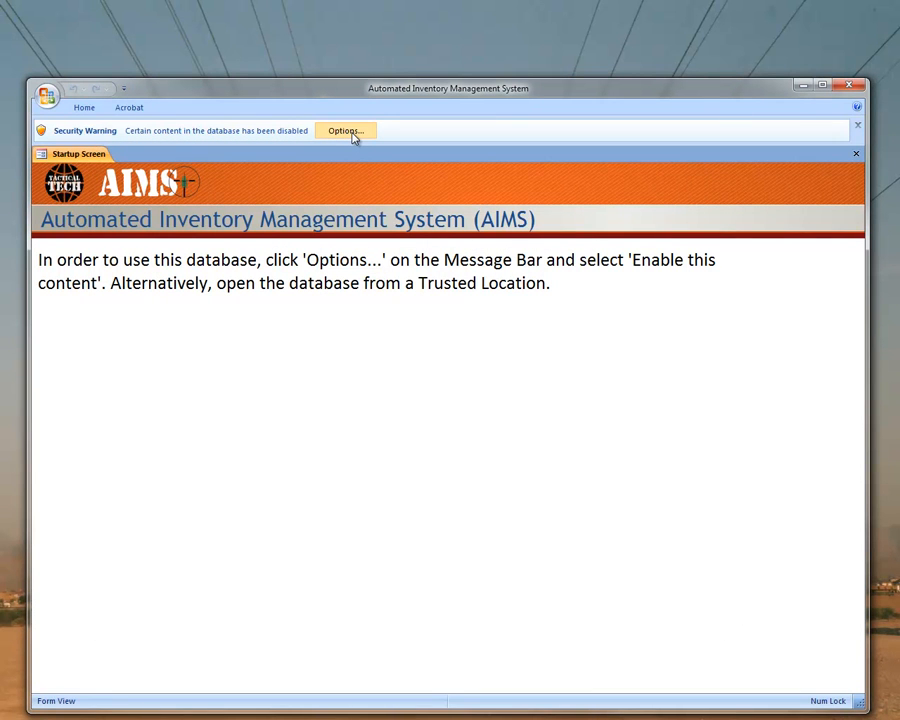
Step: Enable the database's content via the Security Warning options
left_click(344, 130)
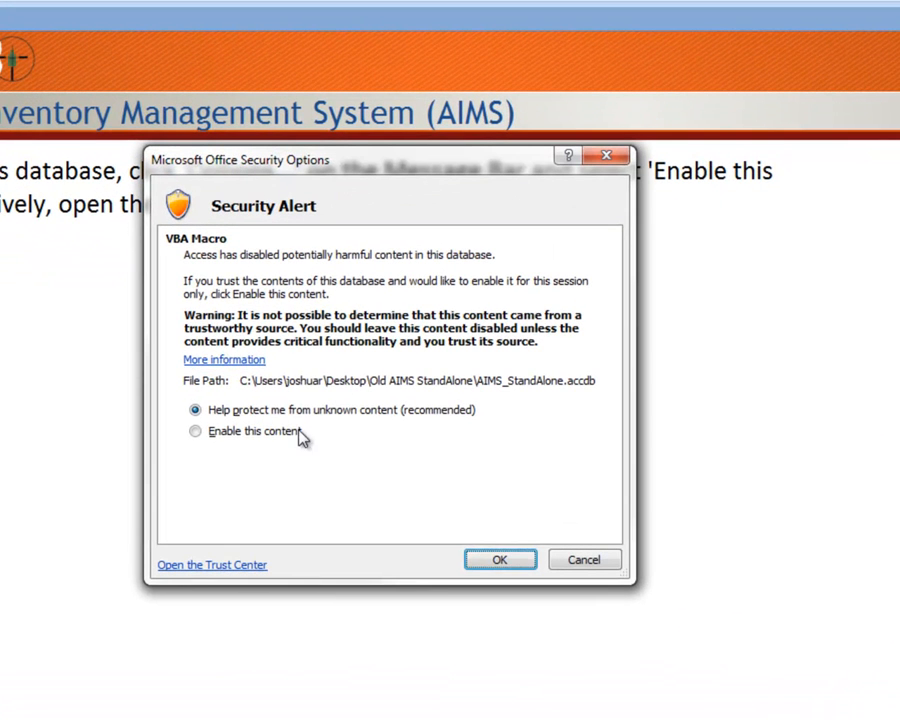
left_click(196, 432)
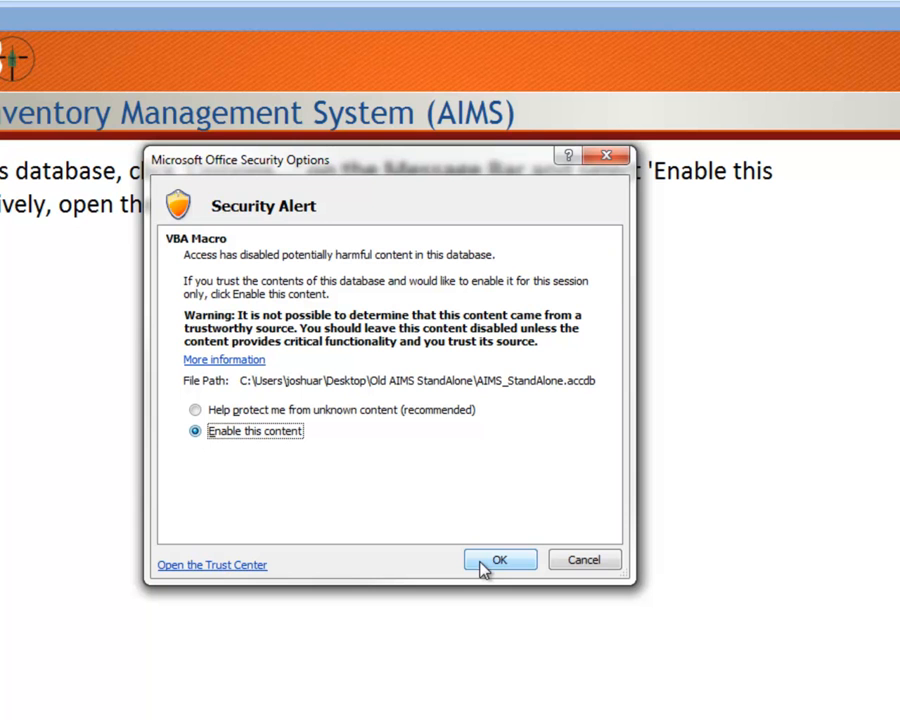
left_click(500, 560)
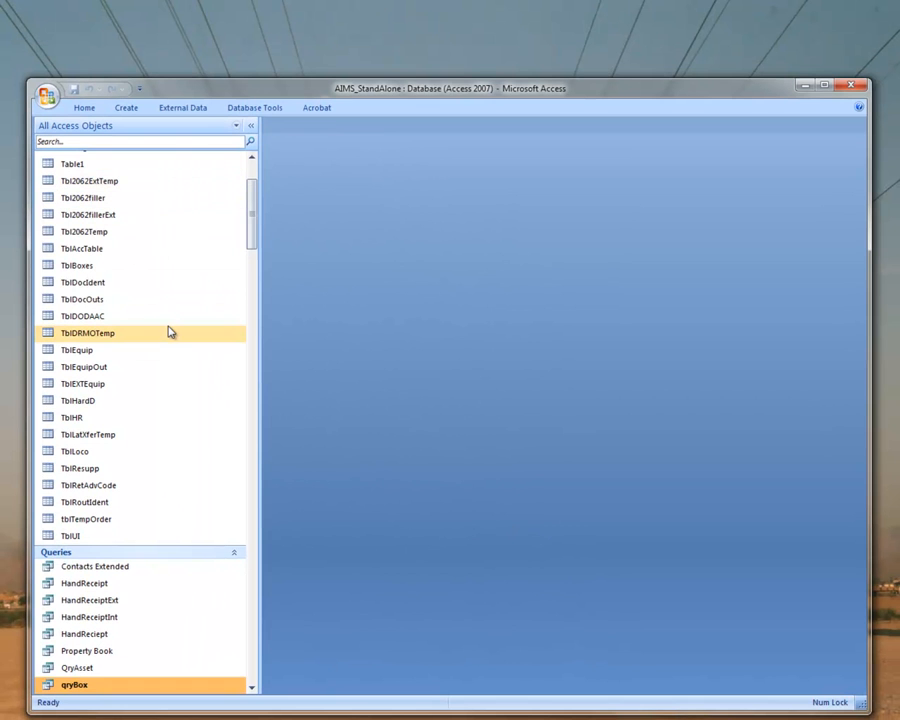
mouse_move(168, 332)
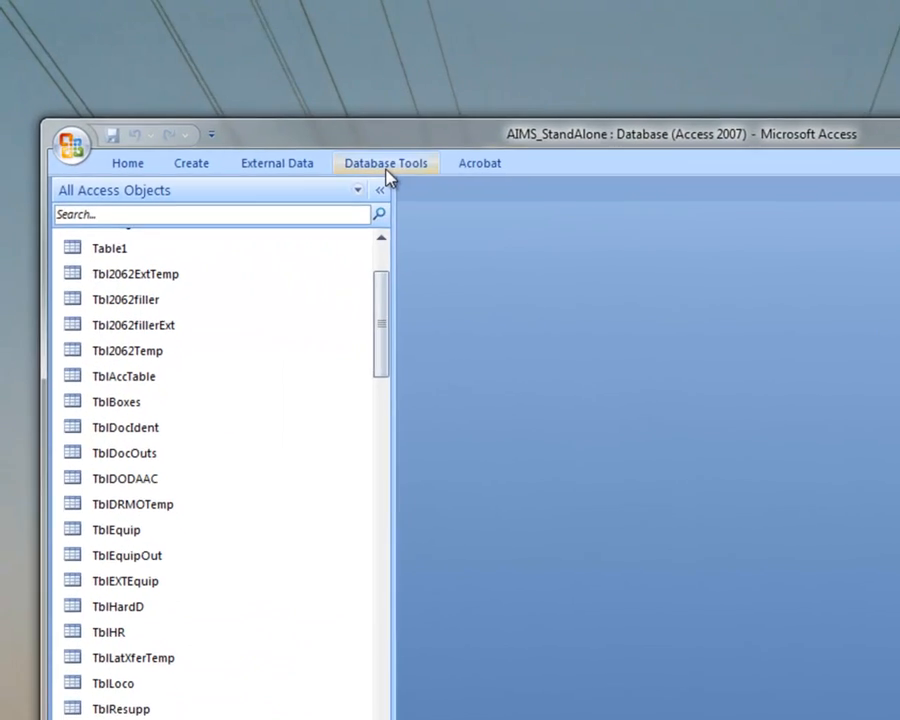
Step: Import UpdateAIMSSchema.bas from the AIMS Beta 2 folder into the VBA project
left_click(384, 164)
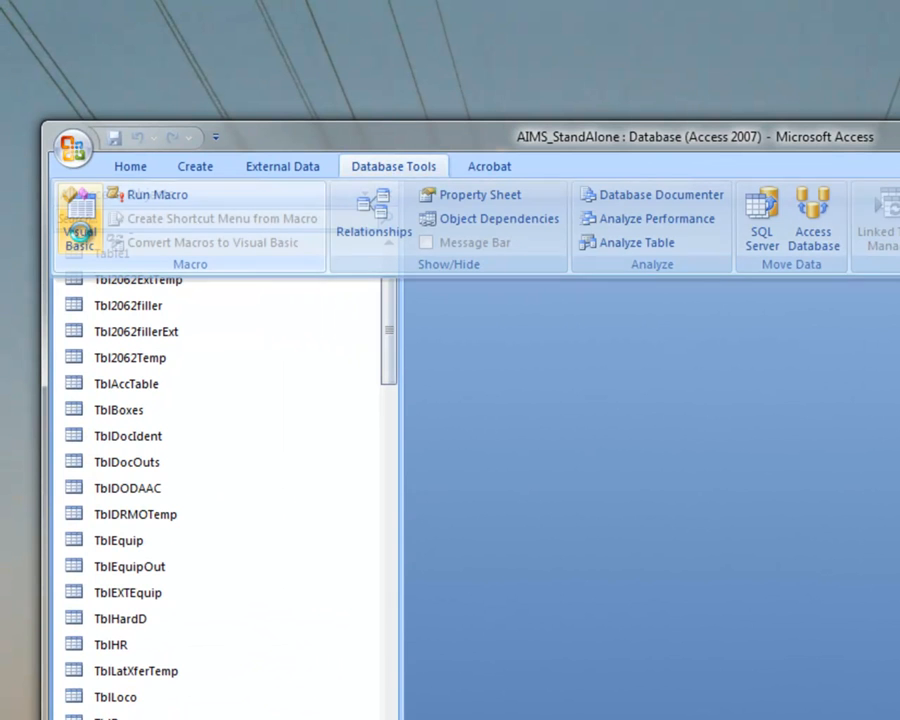
left_click(80, 218)
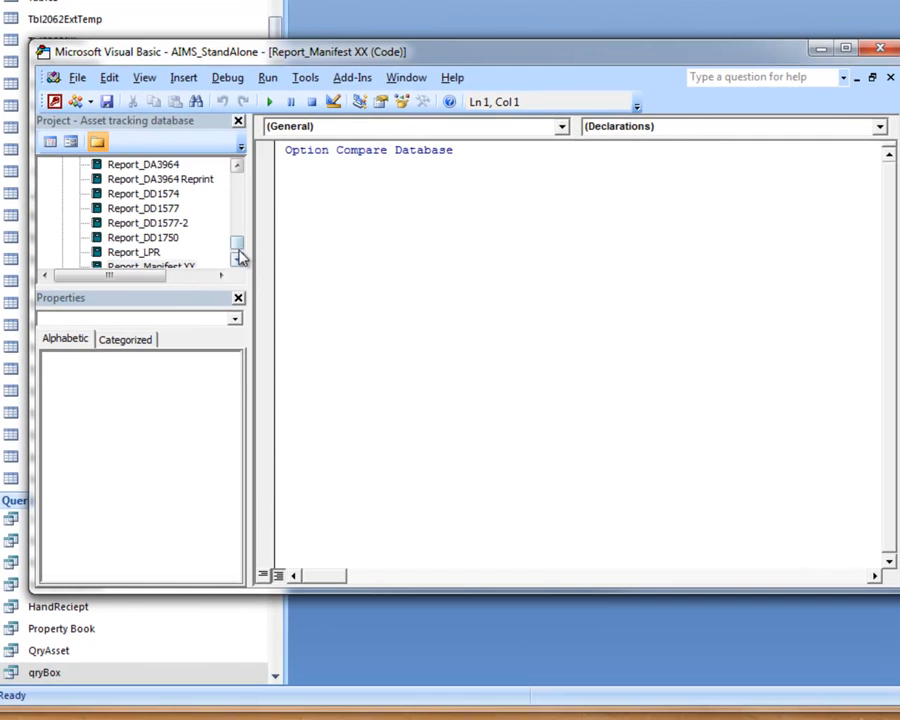
left_click(76, 76)
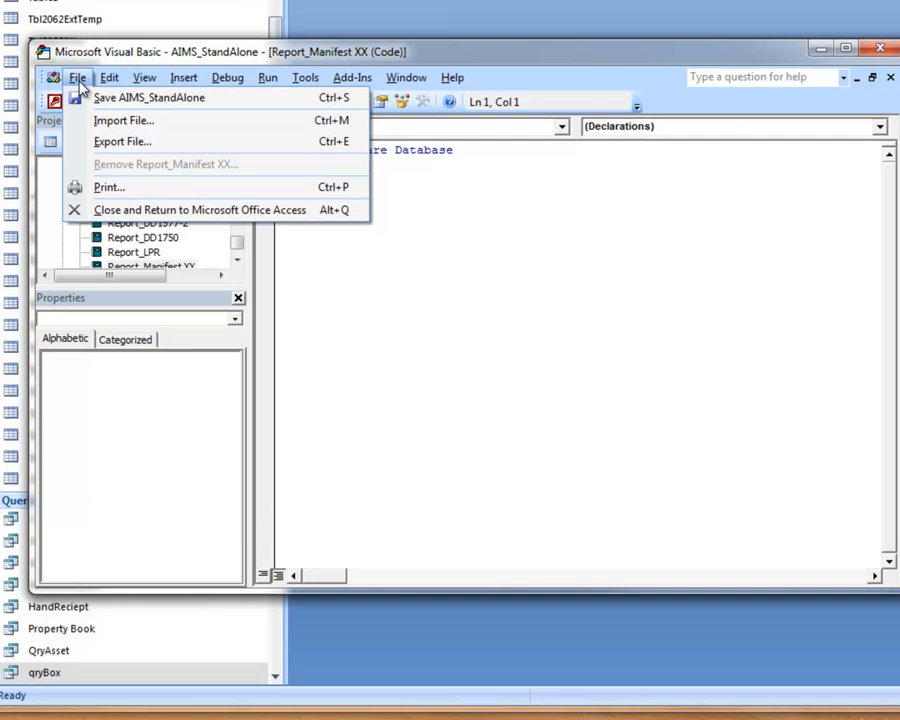
left_click(124, 120)
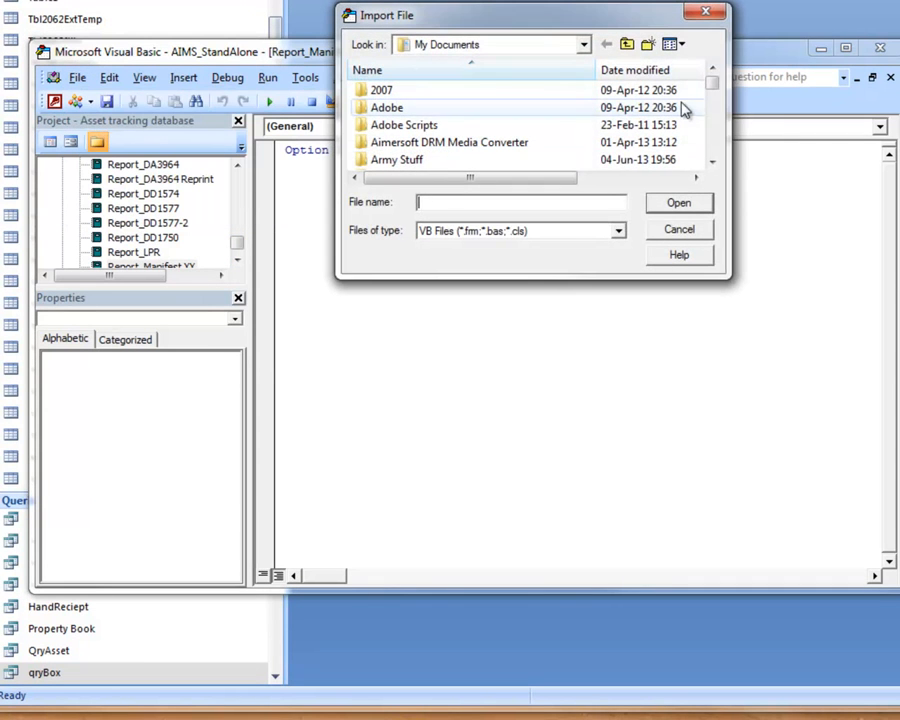
left_click(584, 44)
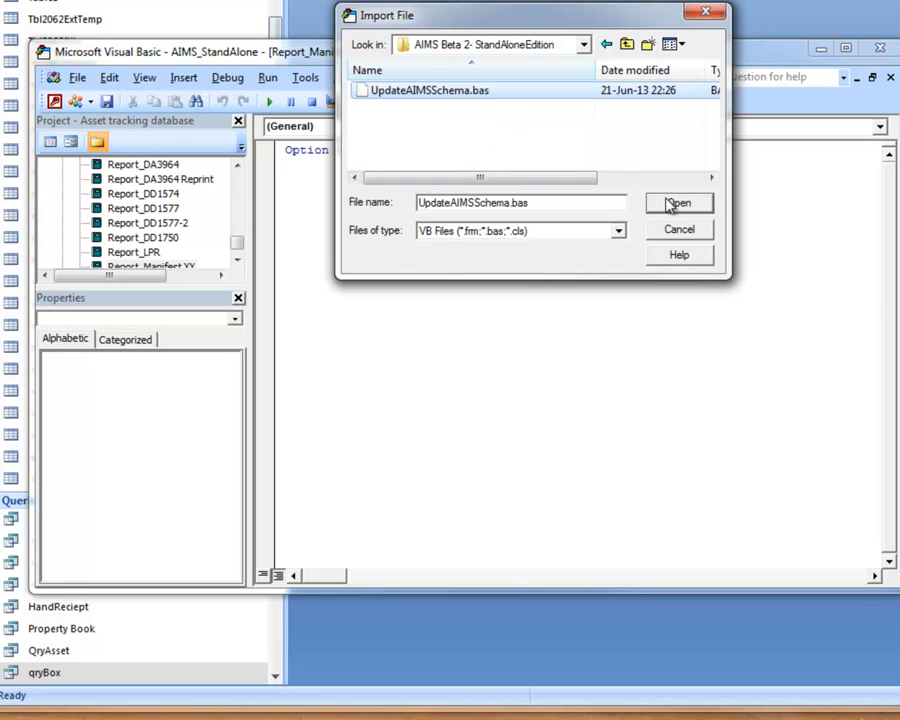
left_click(678, 204)
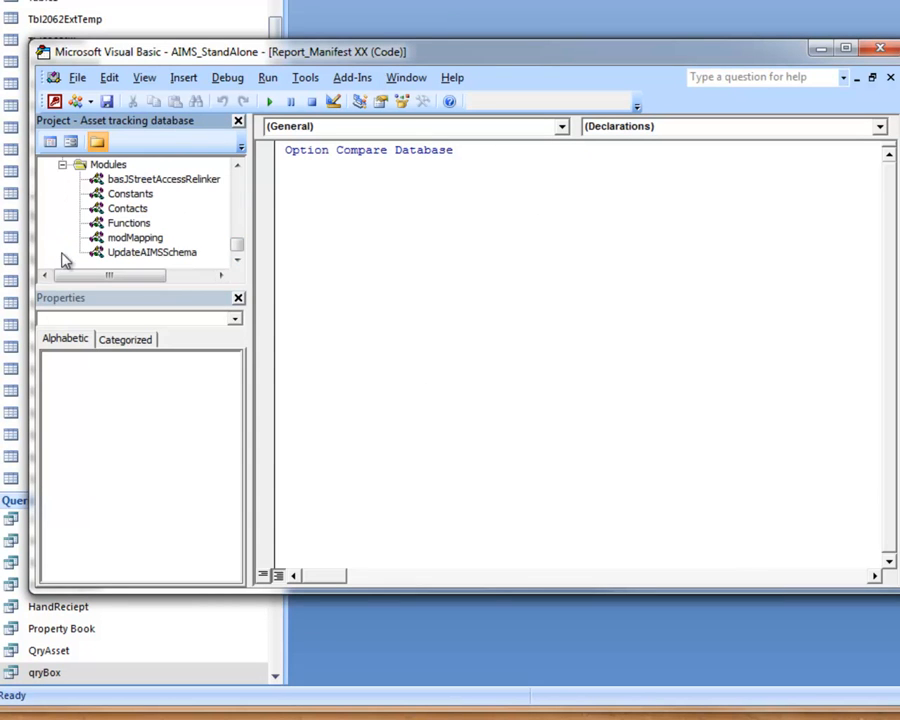
Step: Run the UpdateAIMSSchema macro and acknowledge the schema-updated message
left_click(152, 252)
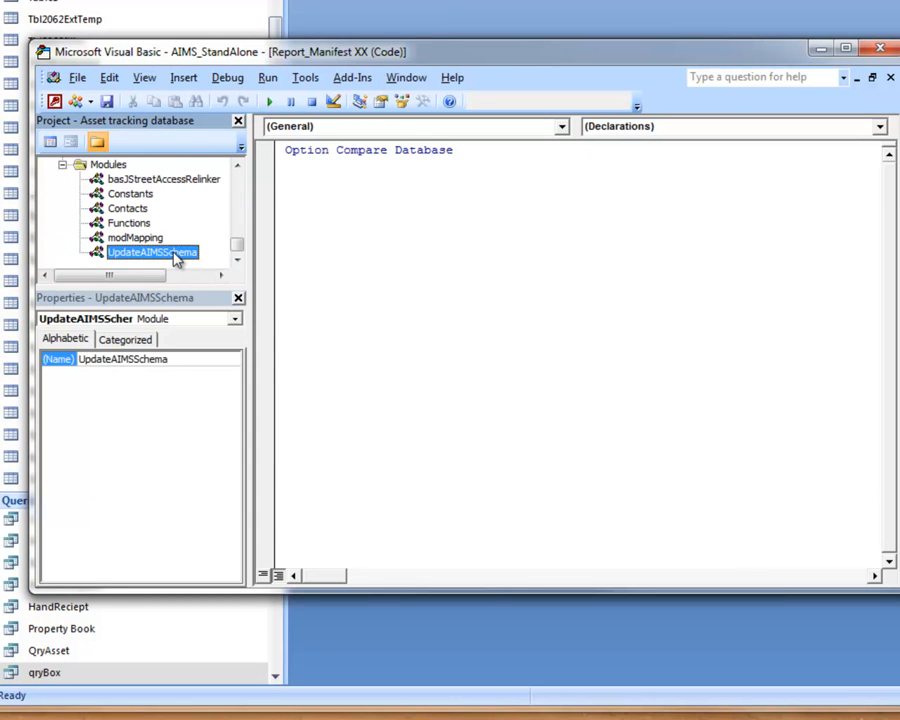
mouse_move(268, 100)
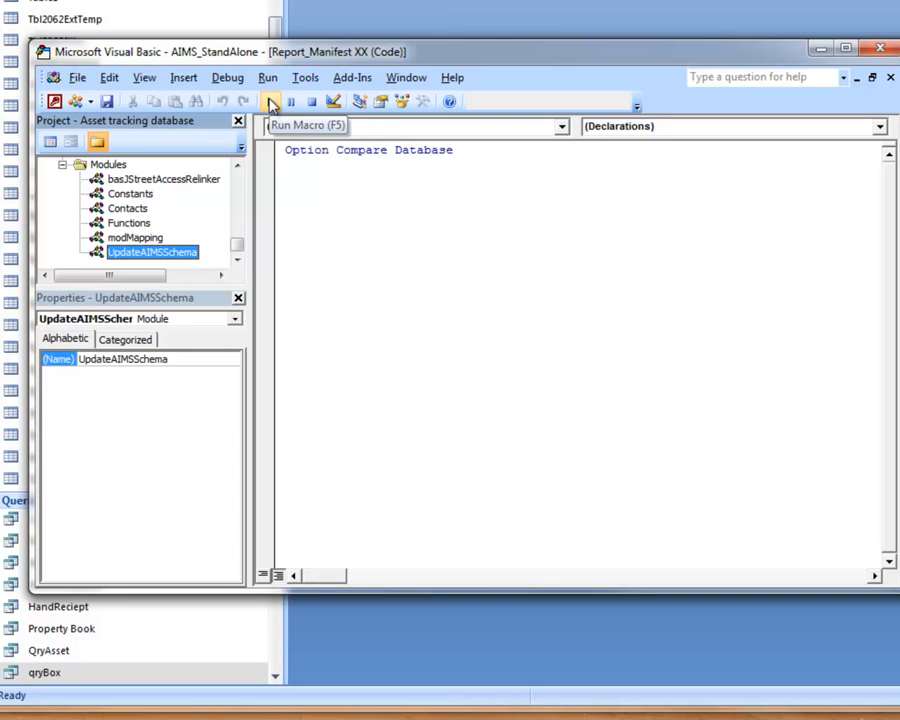
left_click(268, 76)
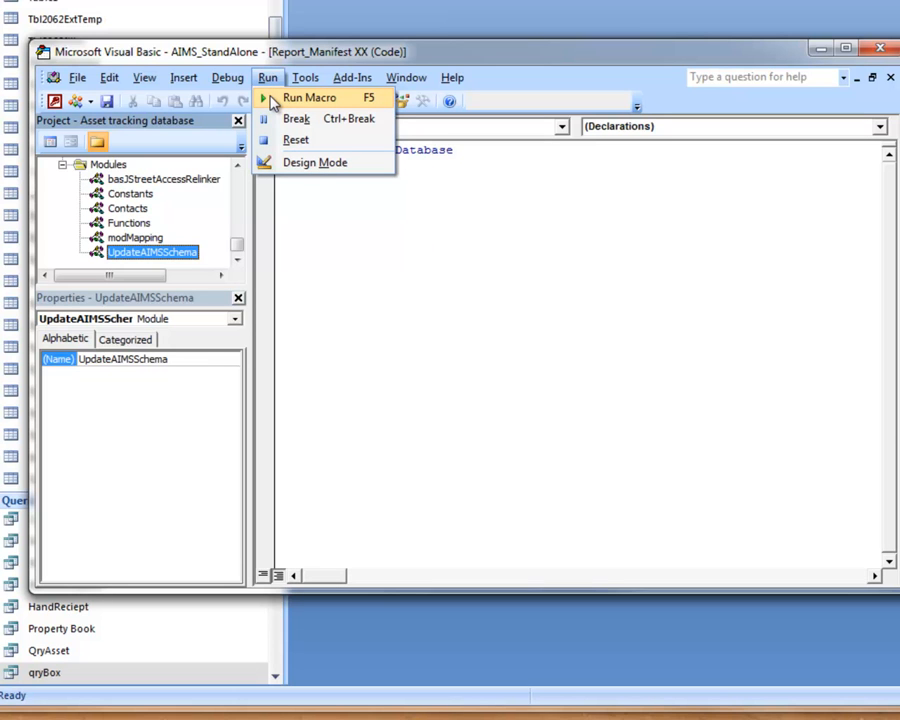
left_click(308, 96)
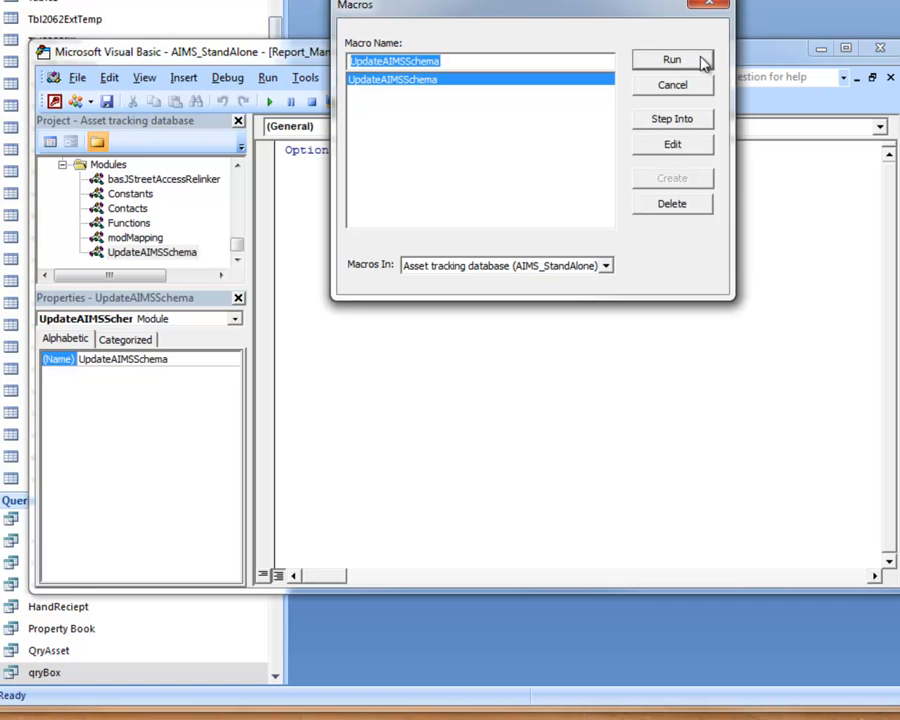
mouse_move(696, 62)
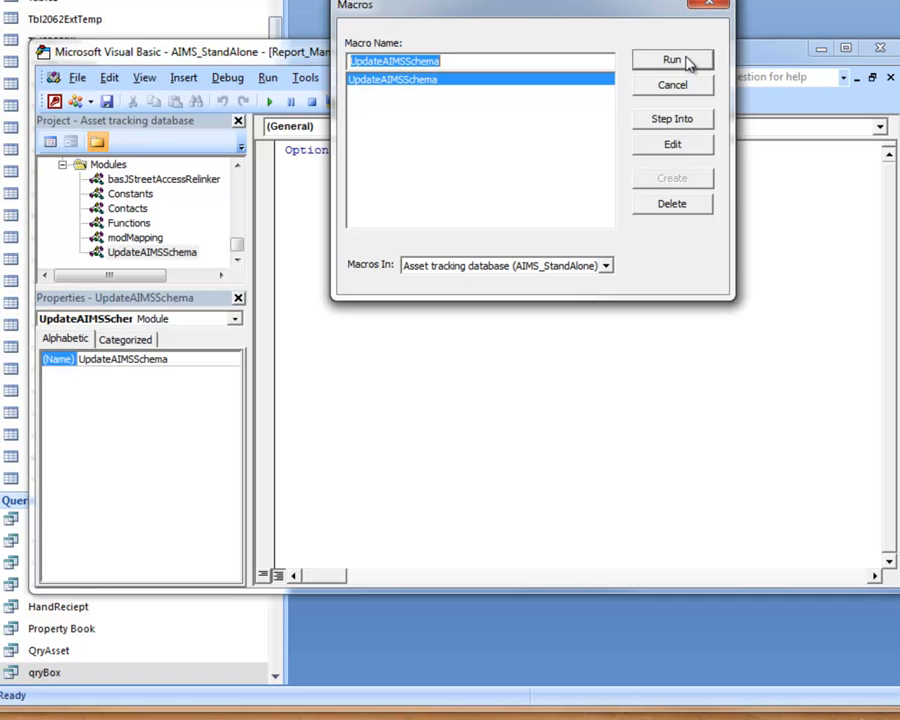
left_click(672, 60)
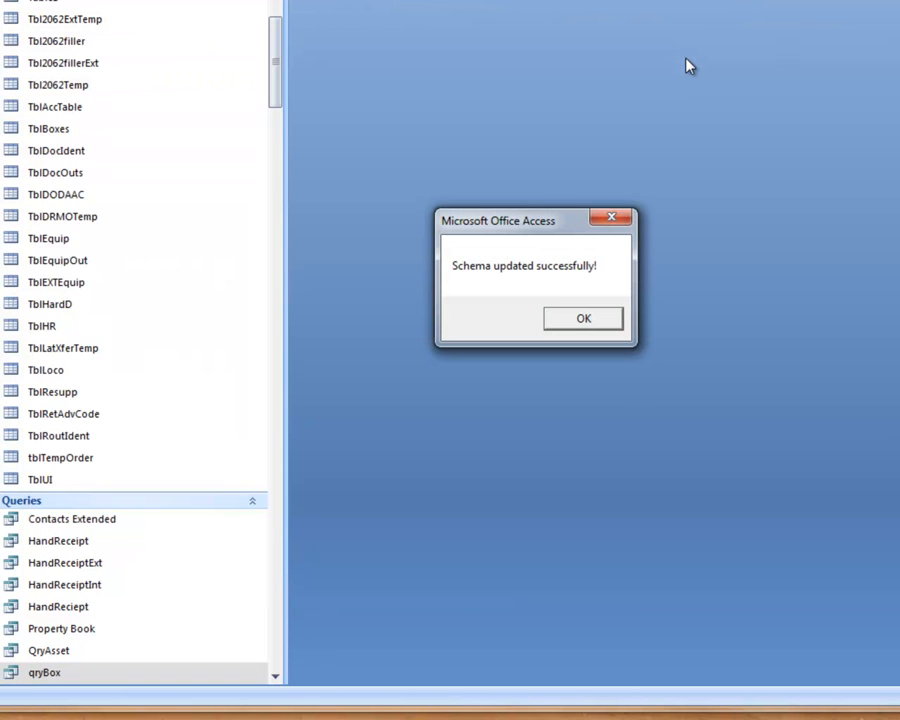
mouse_move(560, 292)
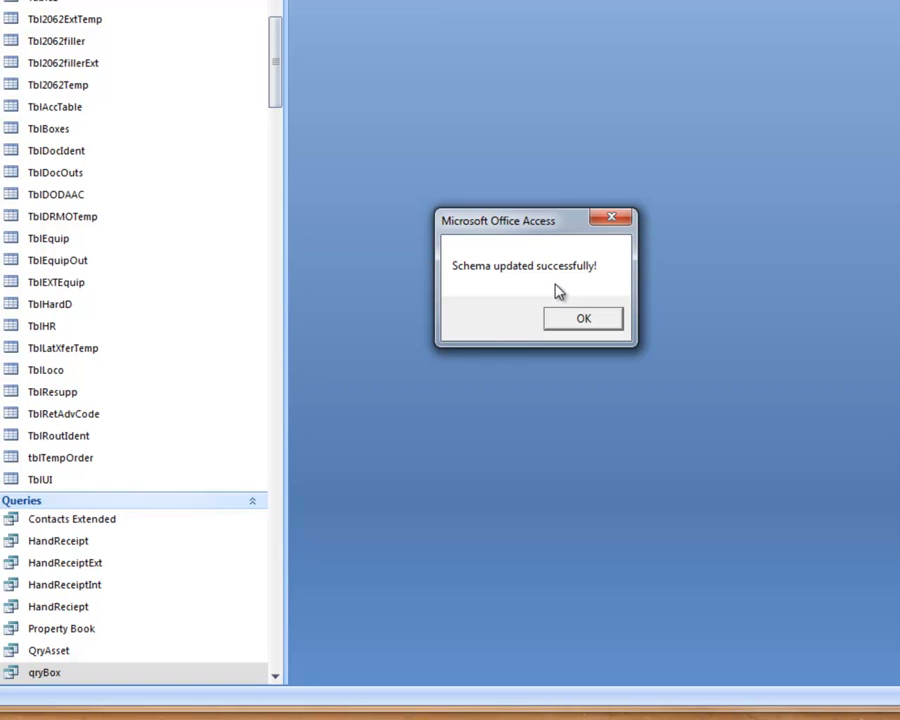
mouse_move(552, 296)
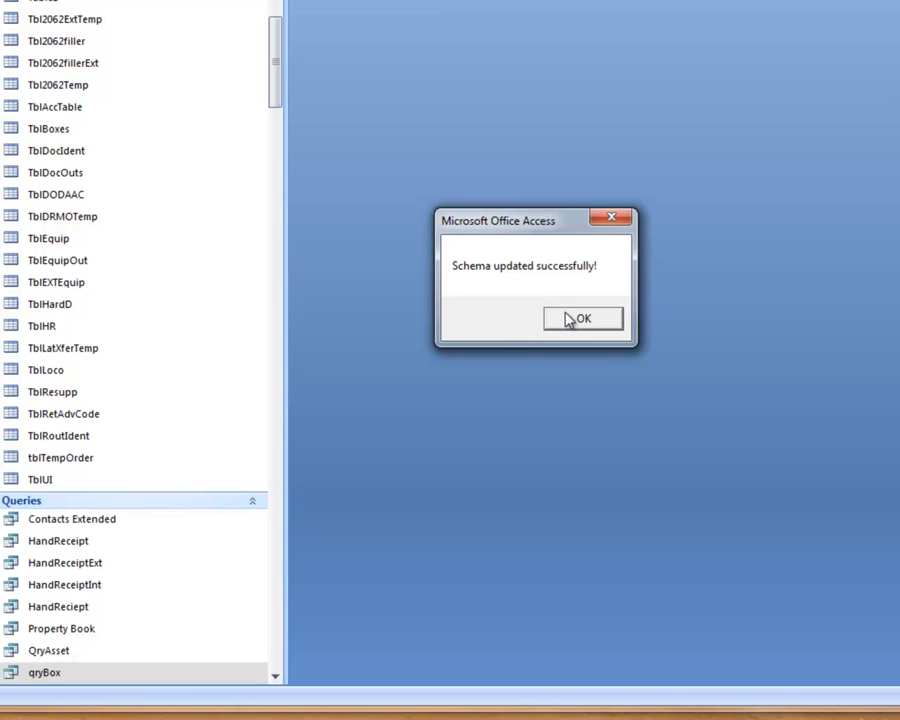
left_click(584, 318)
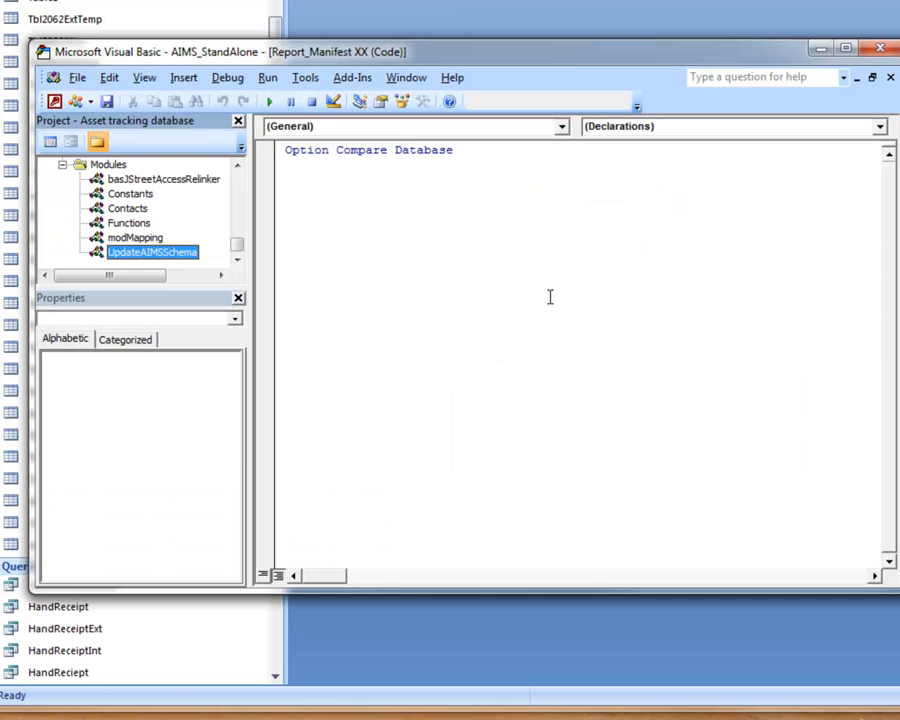
Step: Remove the UpdateAIMSSchema module without exporting and close the VBA editor
right_click(152, 252)
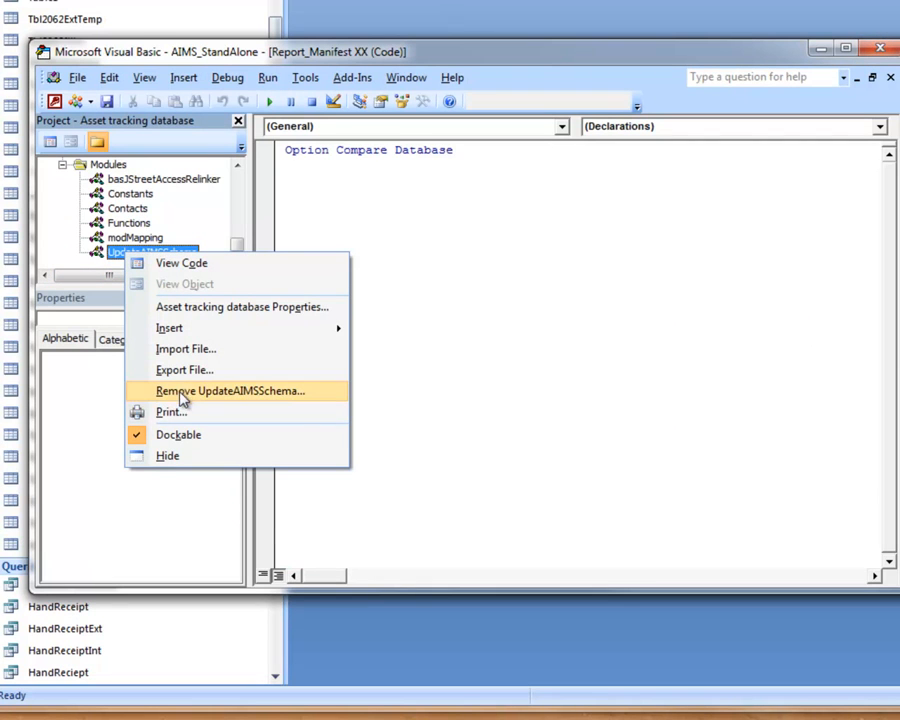
left_click(228, 390)
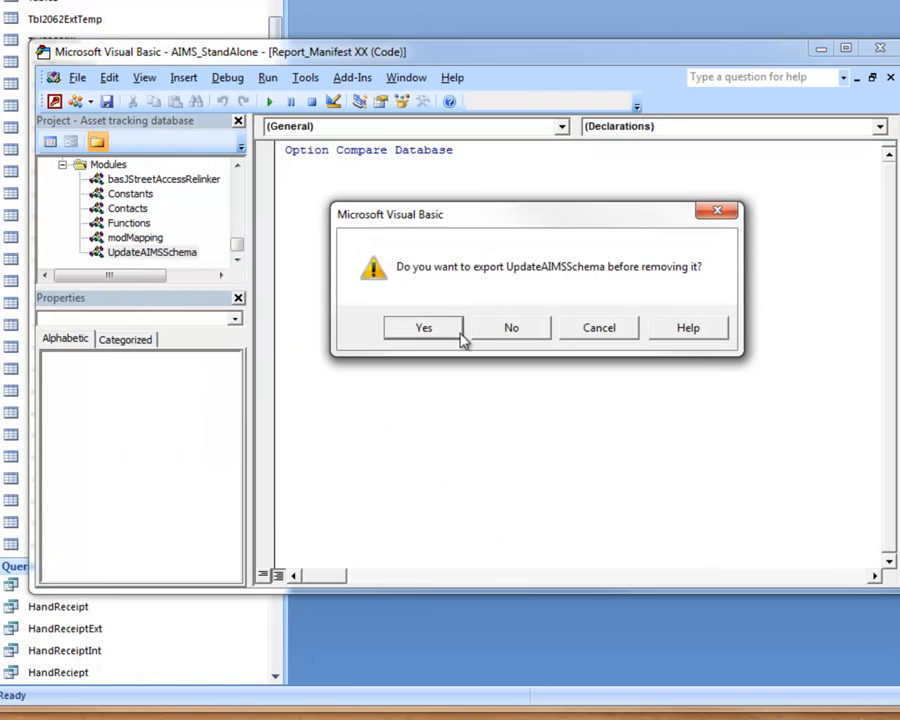
mouse_move(512, 328)
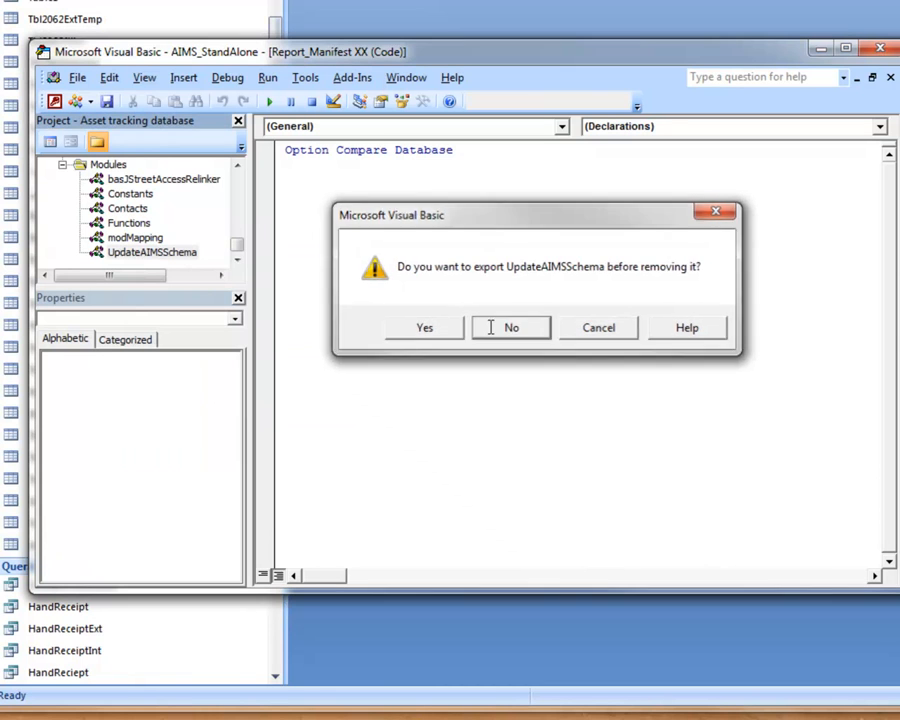
left_click(512, 328)
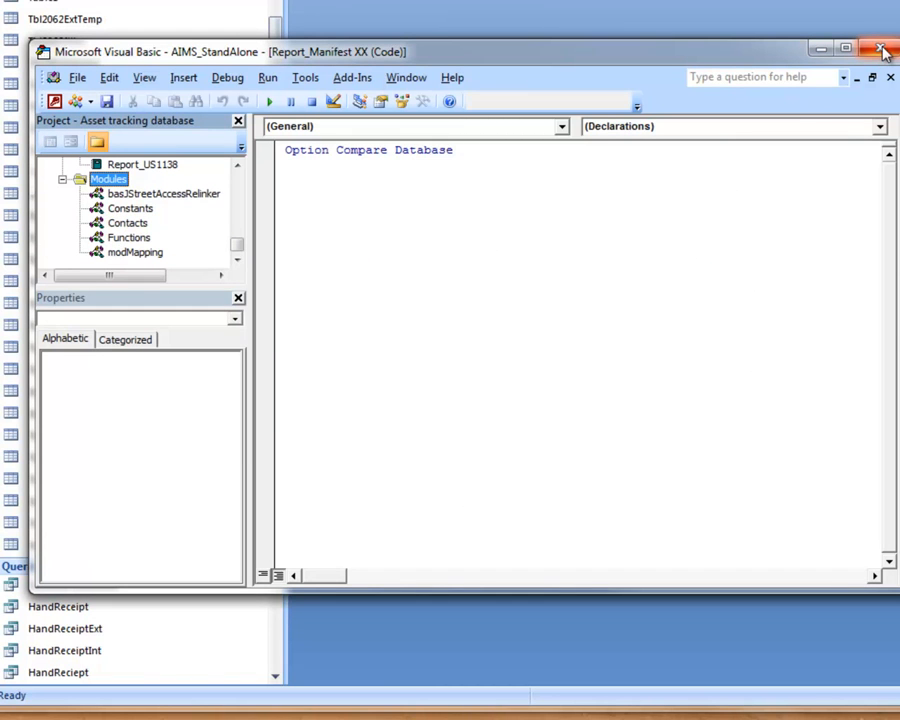
mouse_move(884, 52)
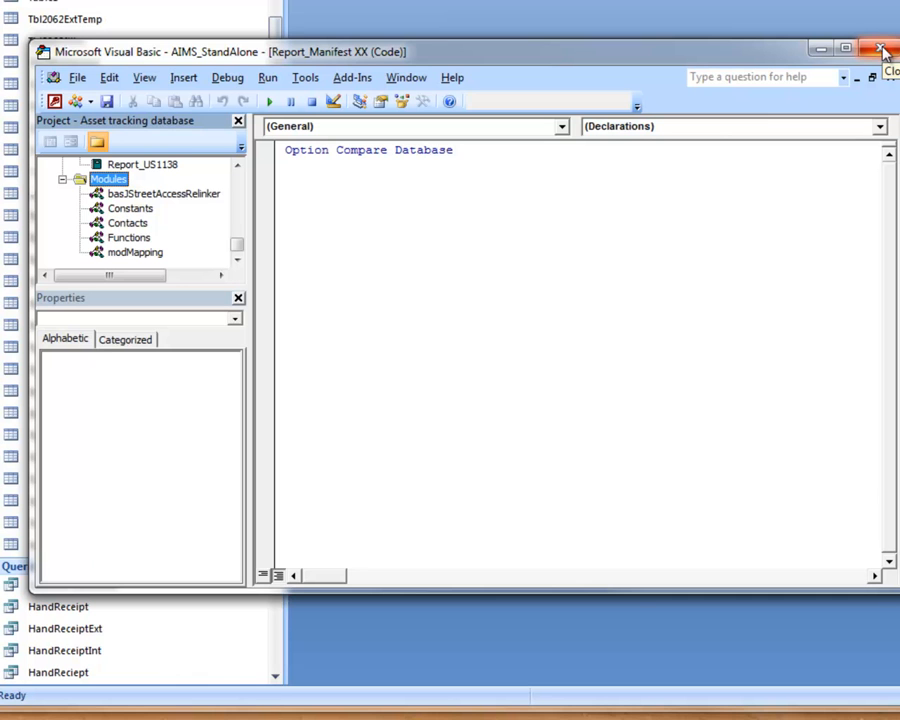
left_click(882, 52)
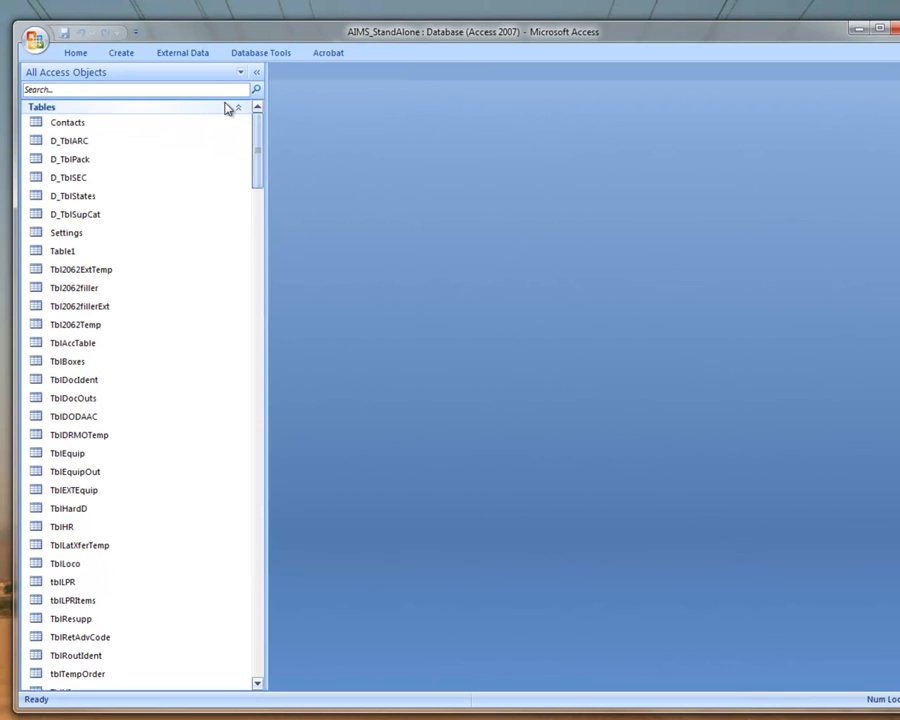
Step: Select every object in the Navigation Pane from the first table through the last module
left_click(240, 72)
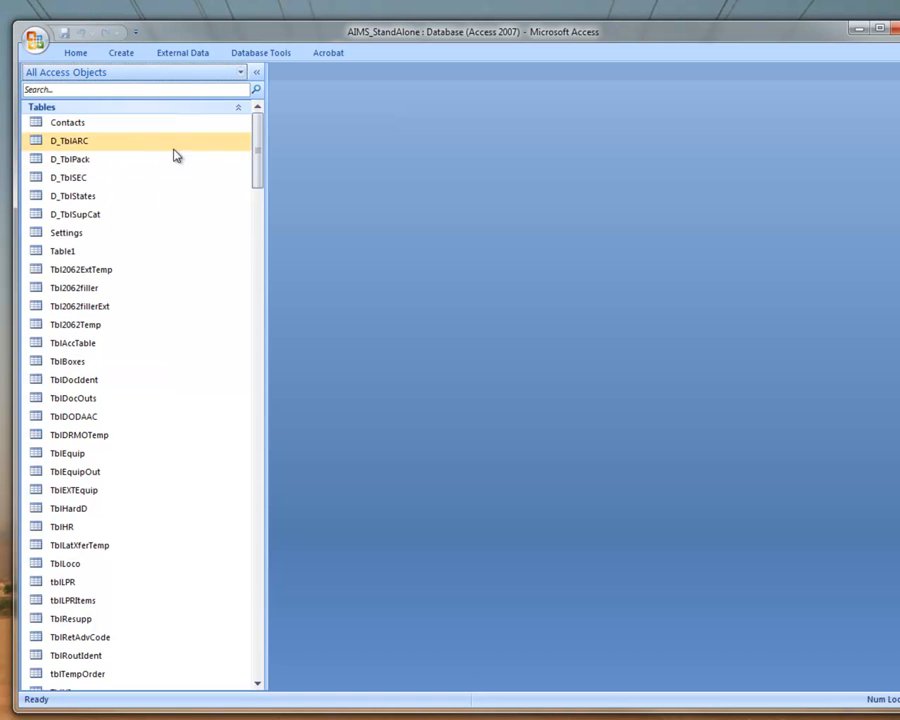
scroll("down", 3)
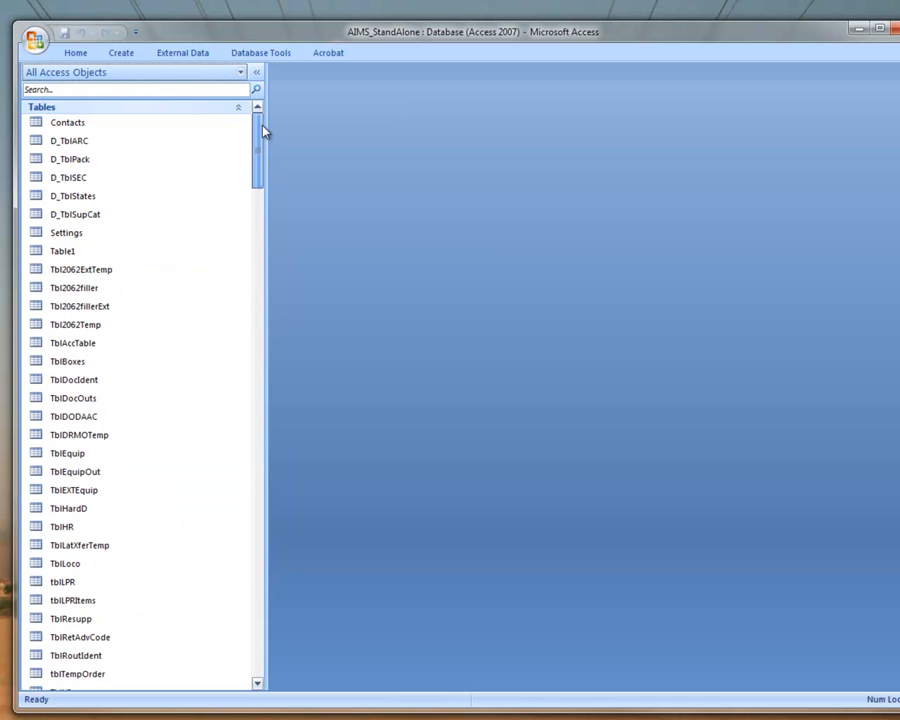
left_click(68, 122)
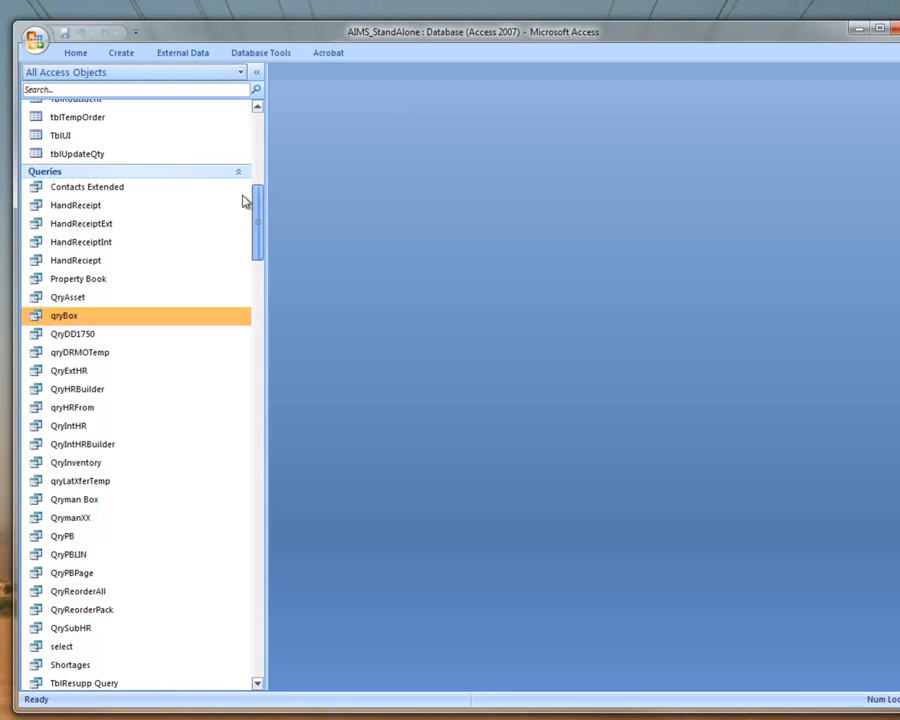
left_click(88, 186)
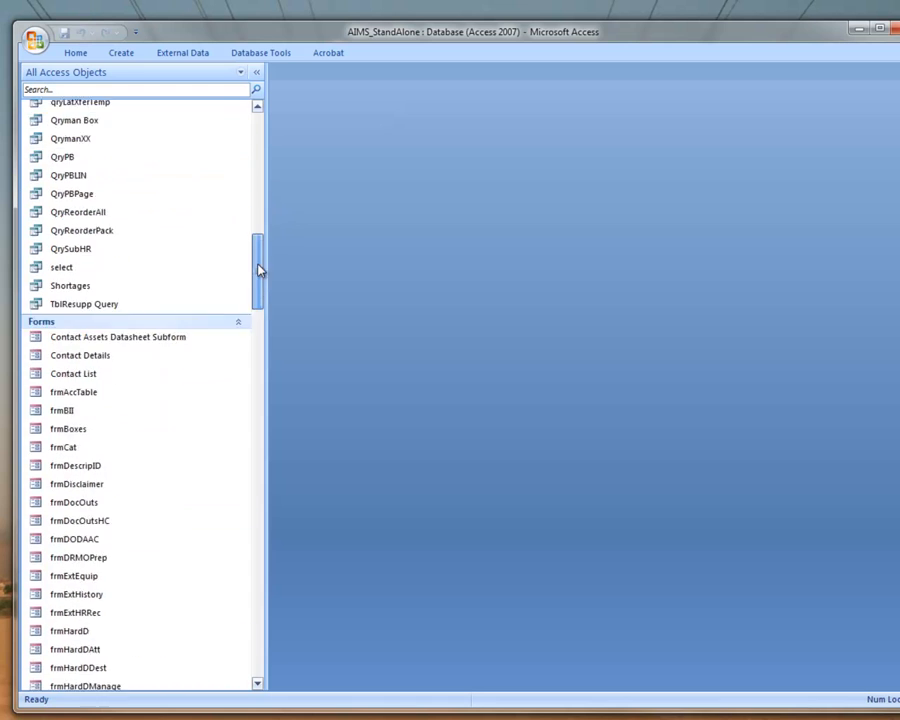
scroll("down", 3)
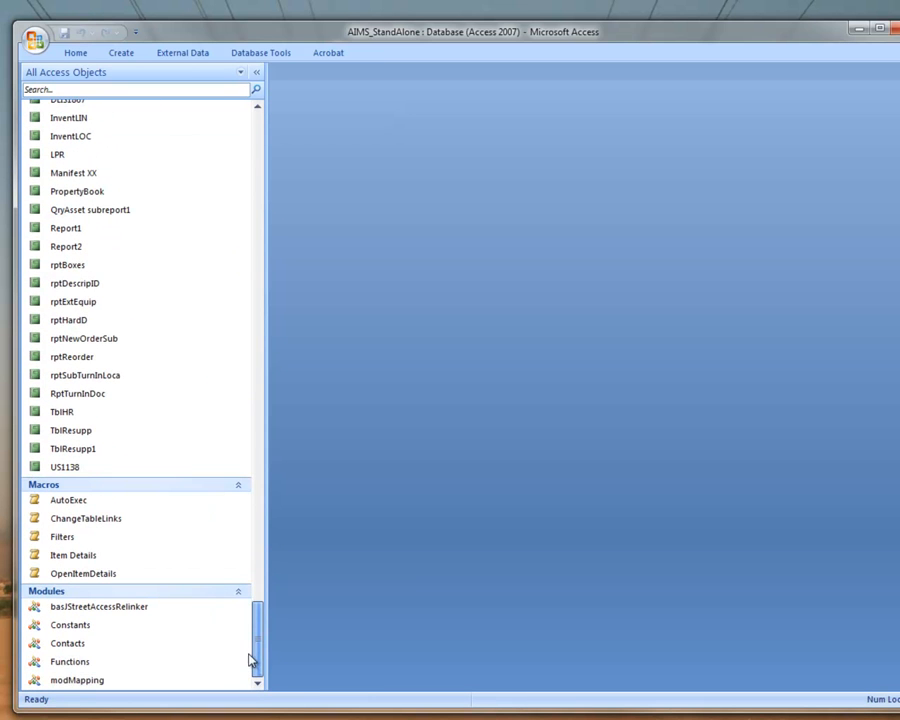
left_click(76, 680)
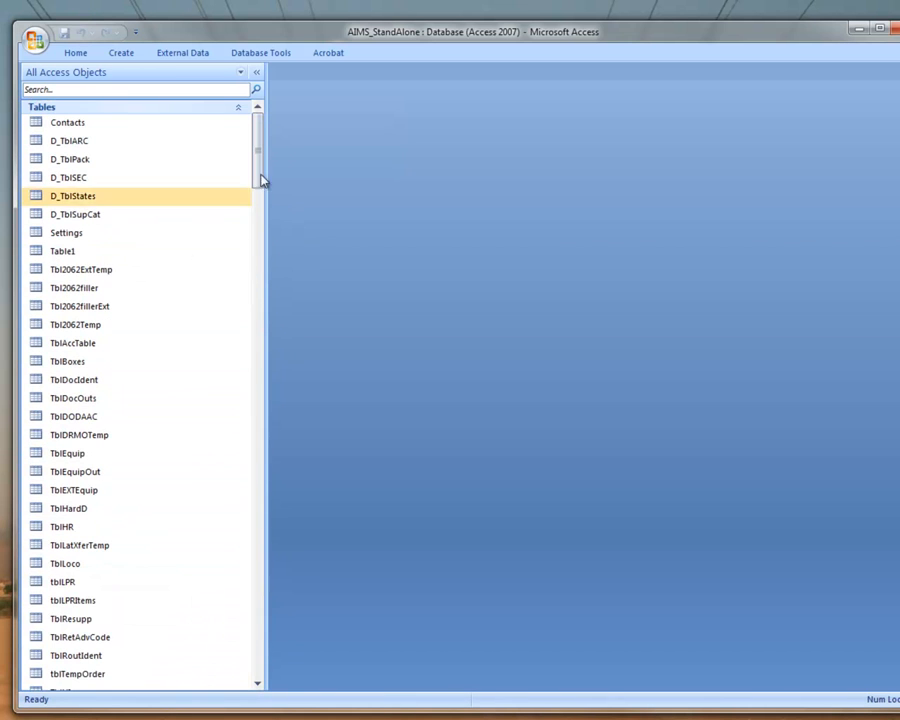
scroll("down", 3)
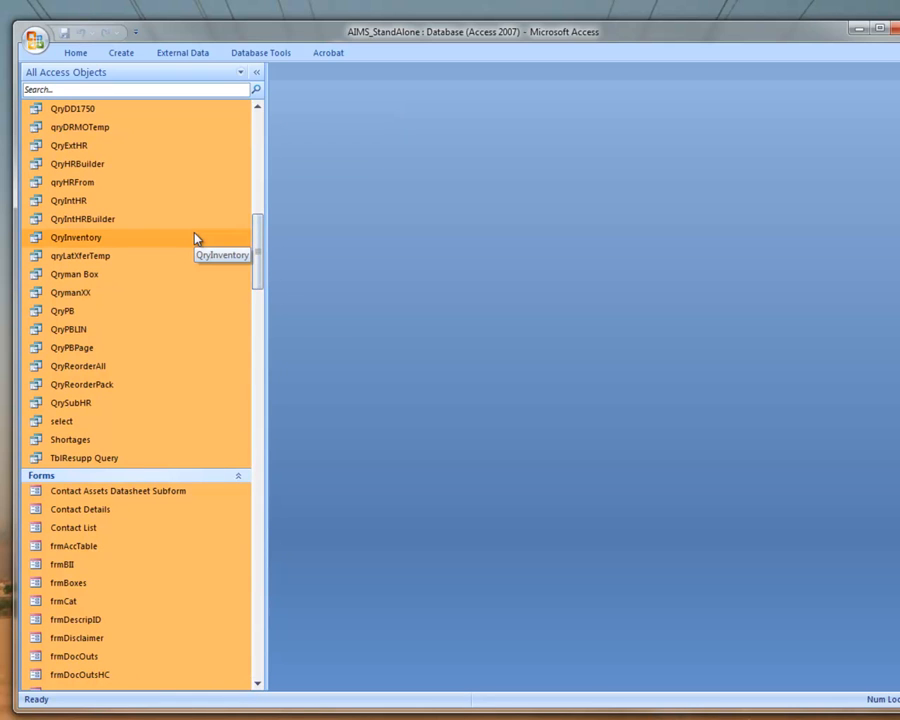
Step: Delete all the selected old objects and confirm the deletion
right_click(76, 236)
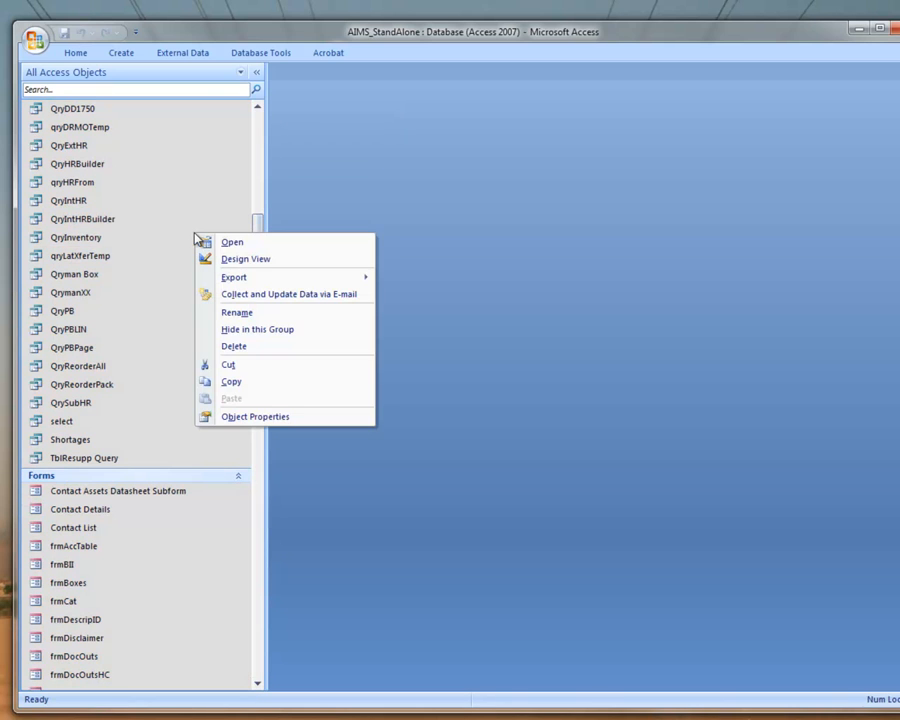
mouse_move(232, 346)
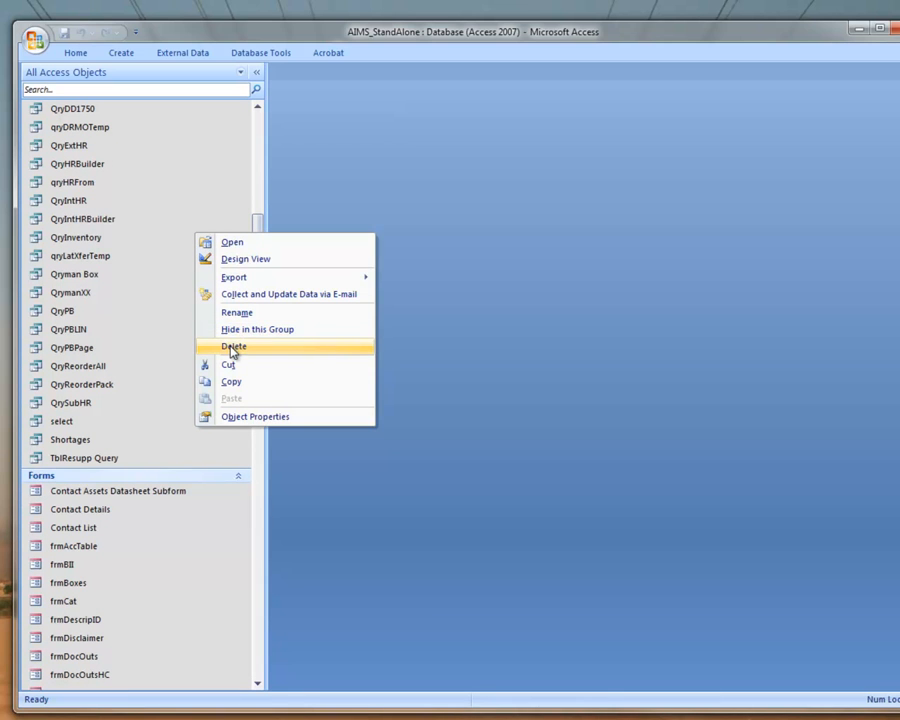
left_click(232, 346)
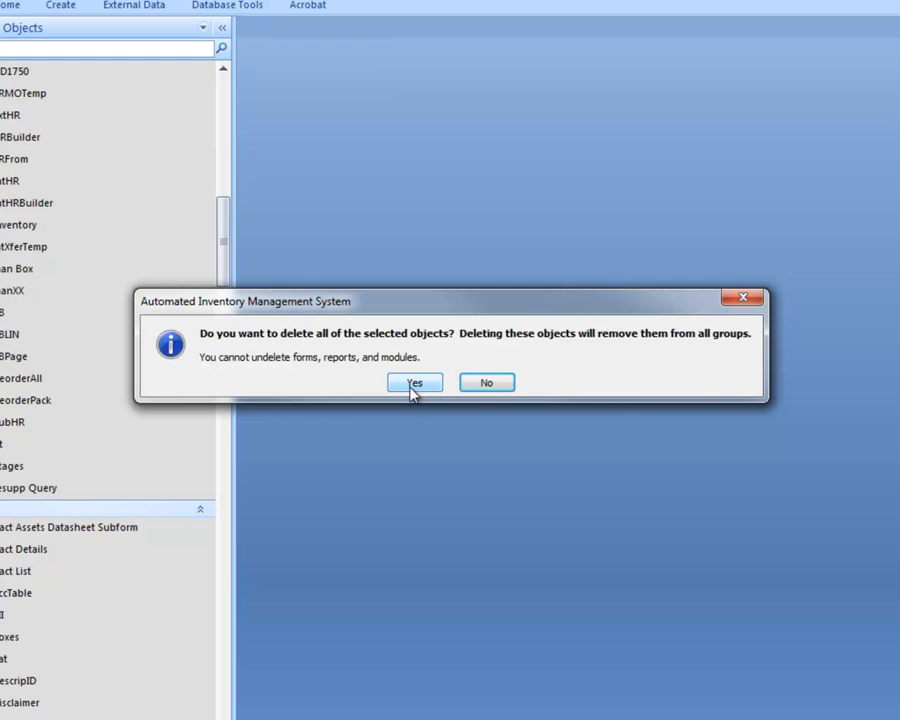
left_click(412, 382)
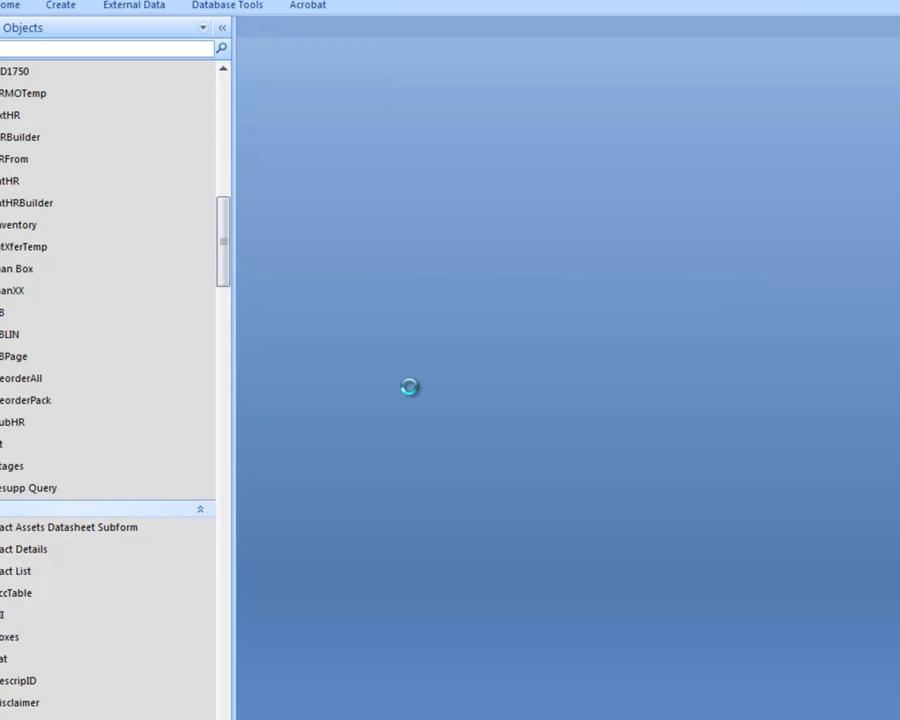
scroll("down", 3)
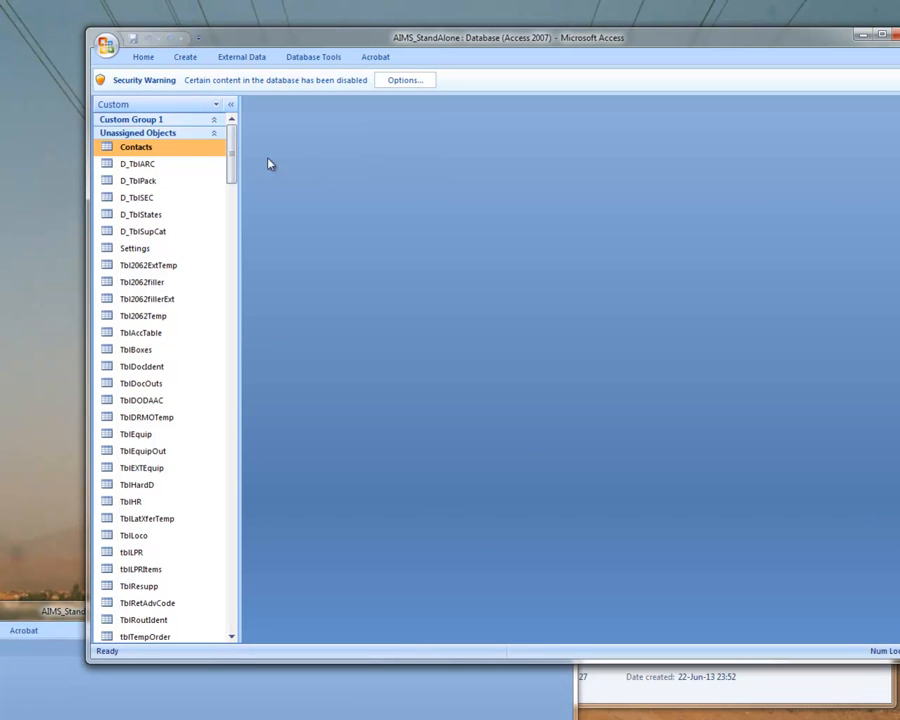
Step: Scroll through the new AIMS database's tables, queries and forms in the Navigation Pane
scroll("down", 3)
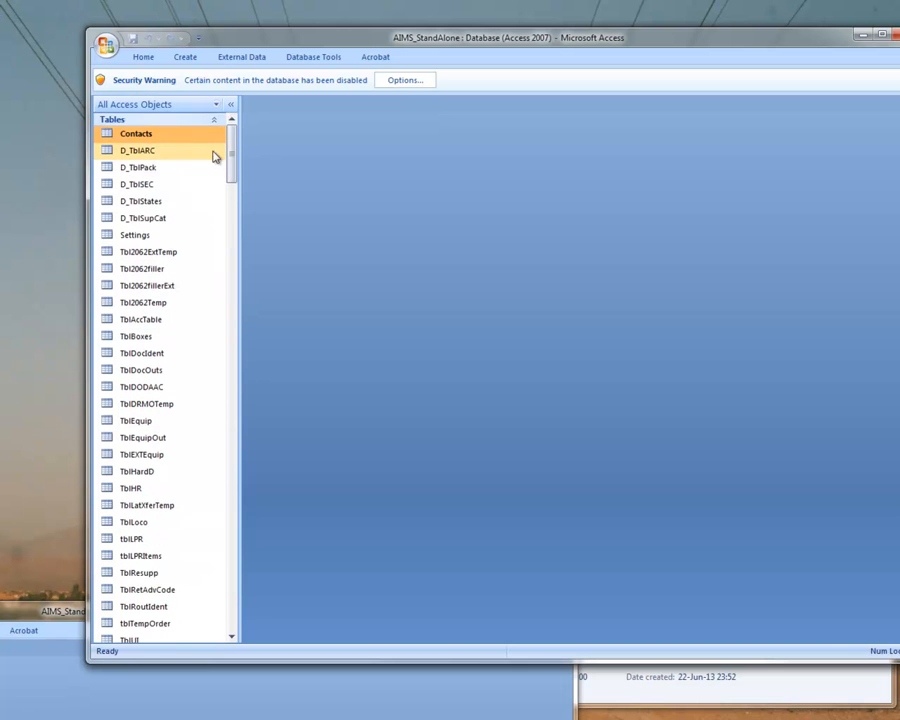
scroll("down", 3)
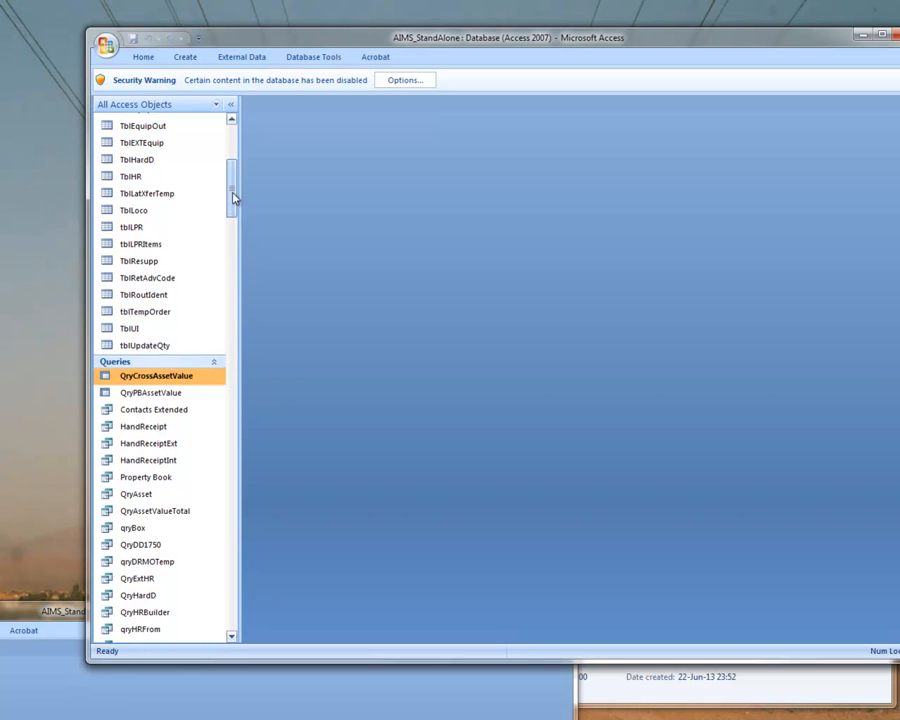
scroll("down", 3)
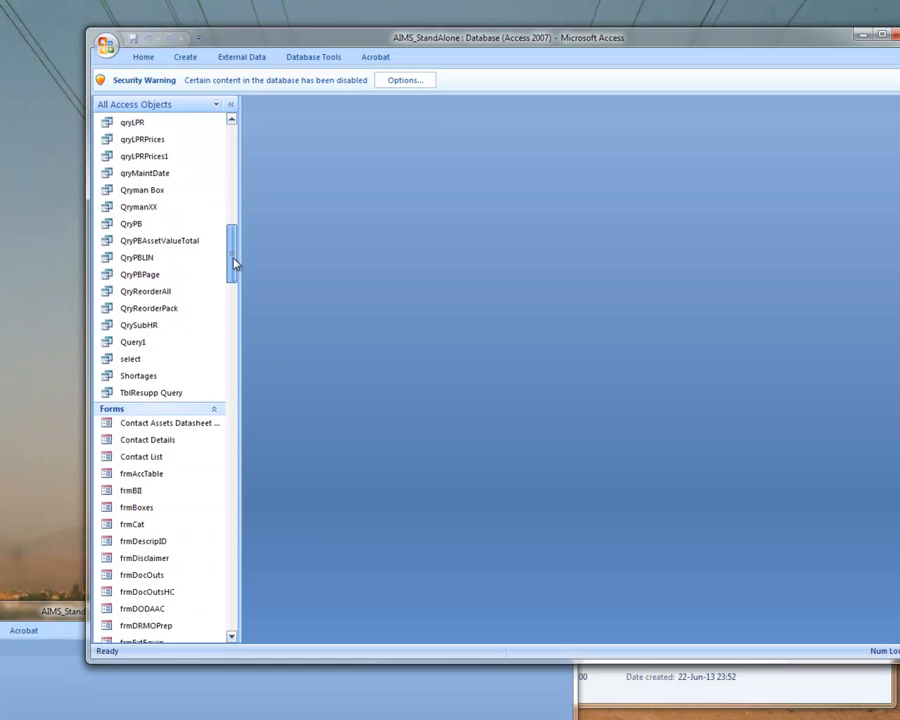
scroll("down", 3)
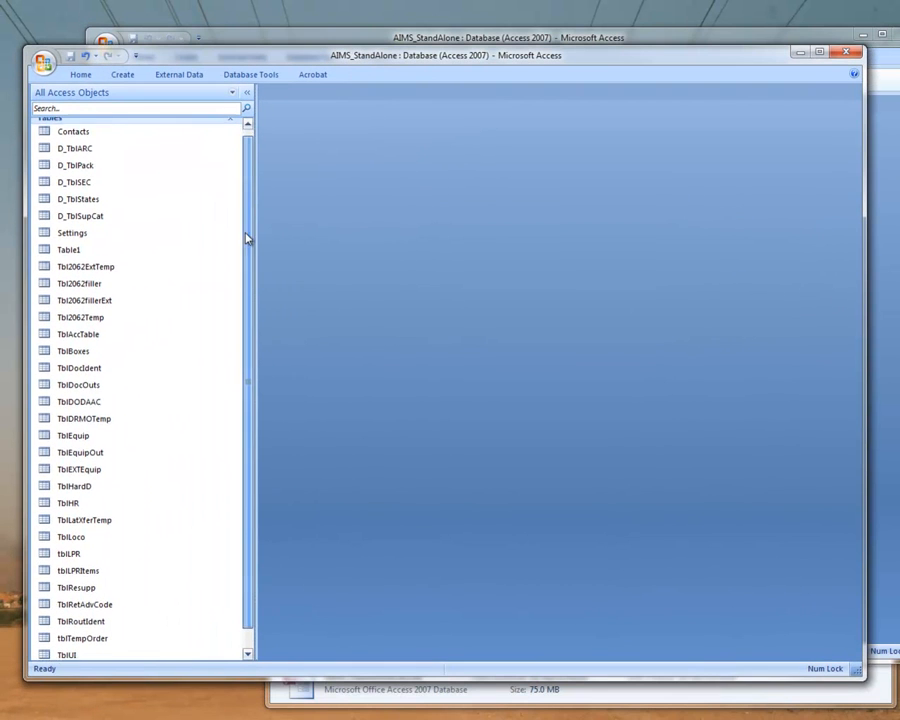
Step: Paste the copied AIMS objects, keeping the query name Contacts Extended
right_click(78, 364)
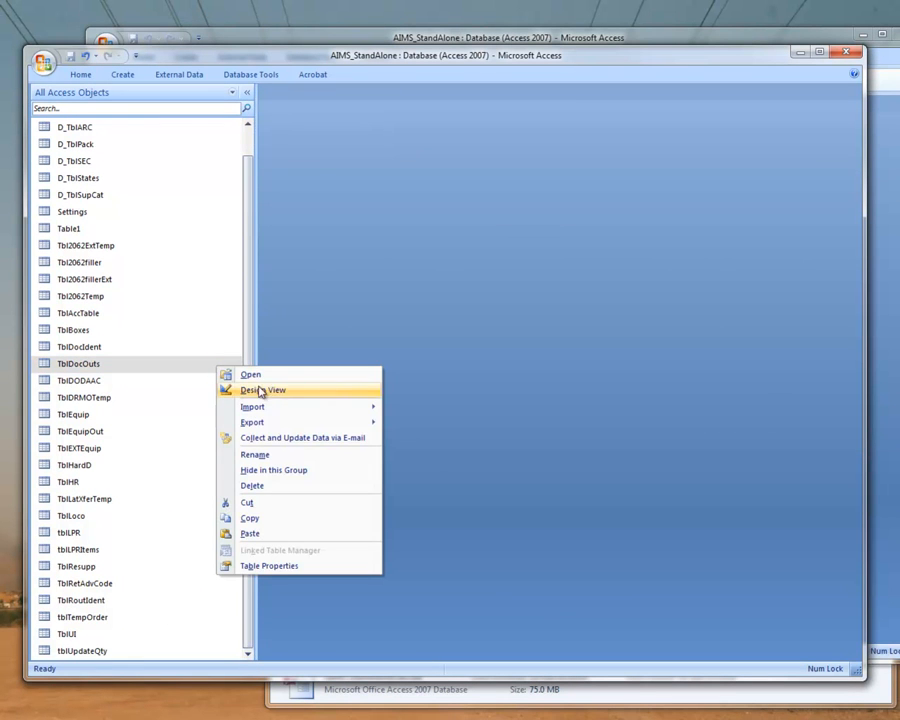
left_click(250, 532)
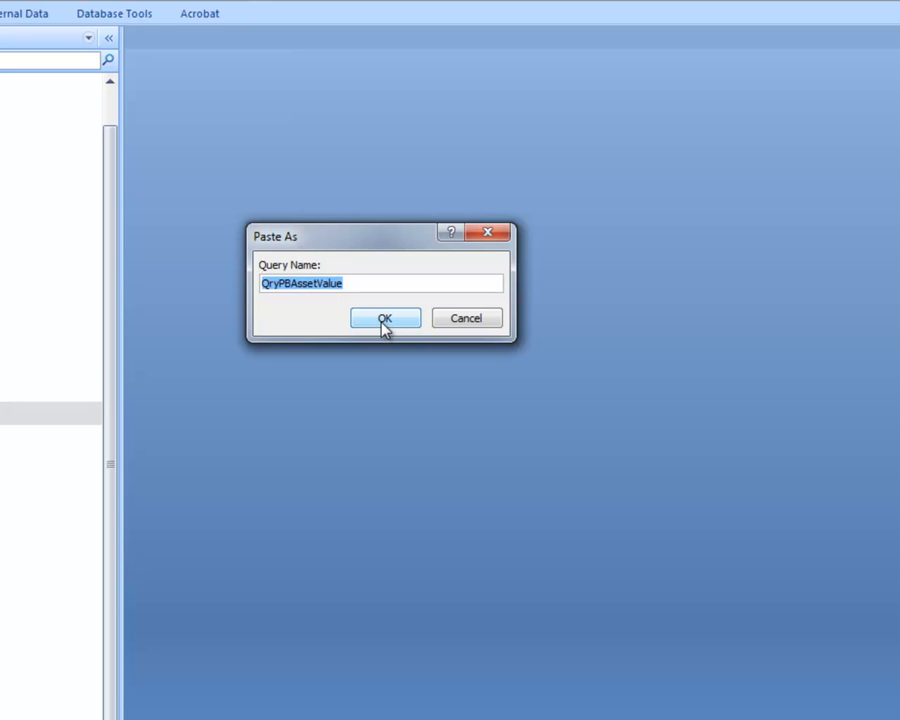
type("Contacts Extended")
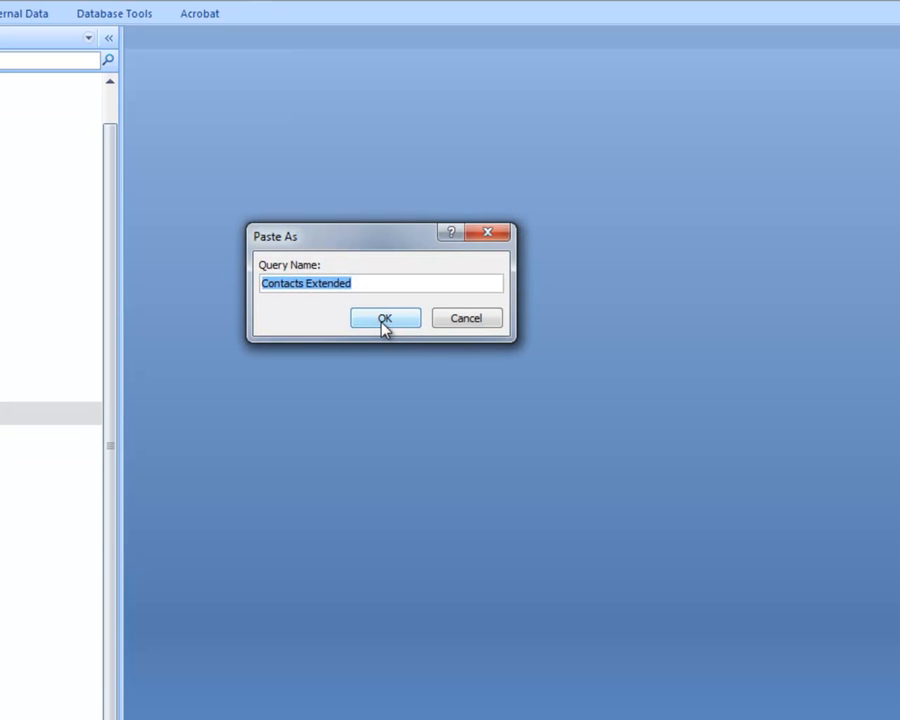
left_click(384, 318)
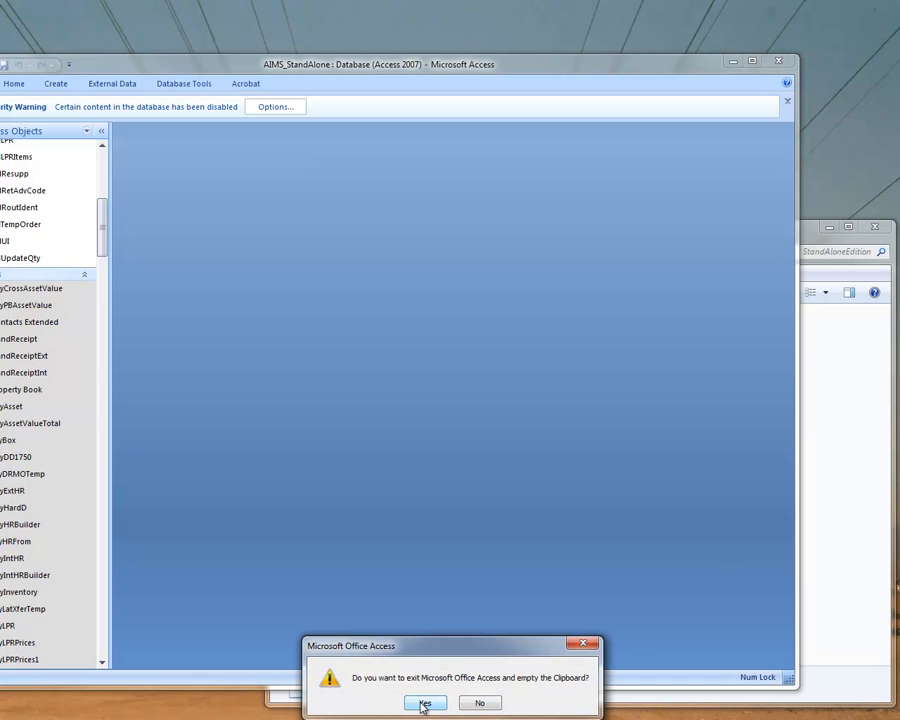
Step: Confirm exiting Access with Yes so the clipboard is emptied
left_click(424, 704)
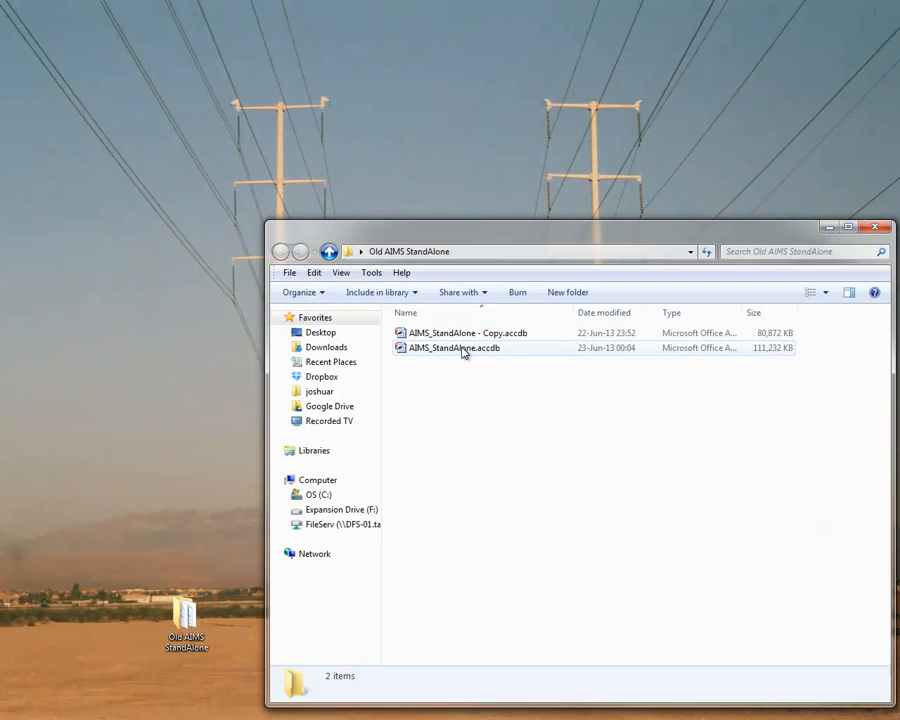
Step: Reopen AIMS_StandAlone.accdb and enable its blocked content to reach the Getting Started window
left_click(454, 348)
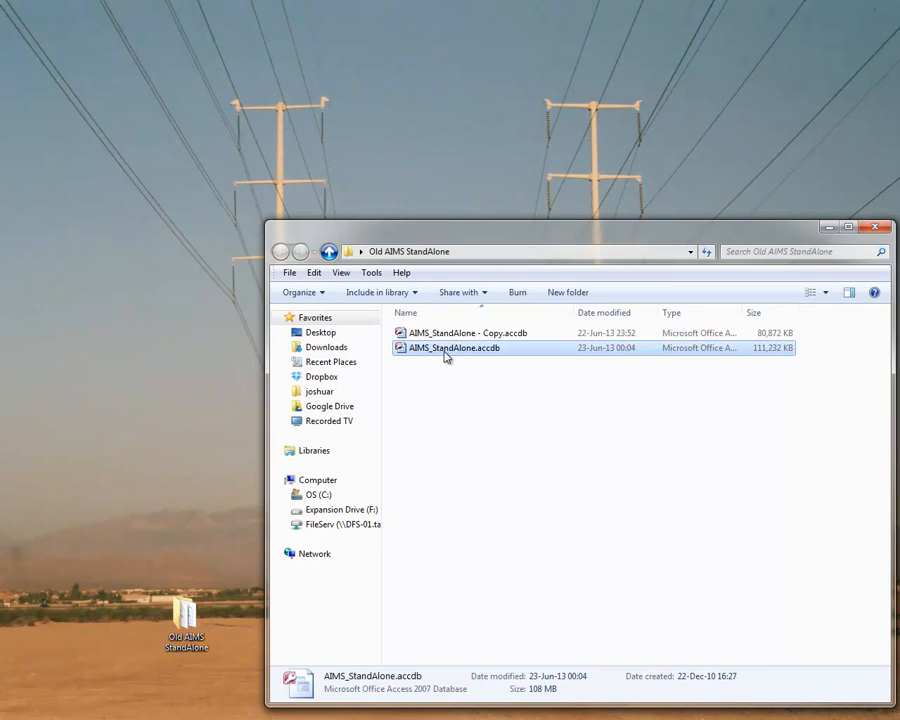
double_click(452, 348)
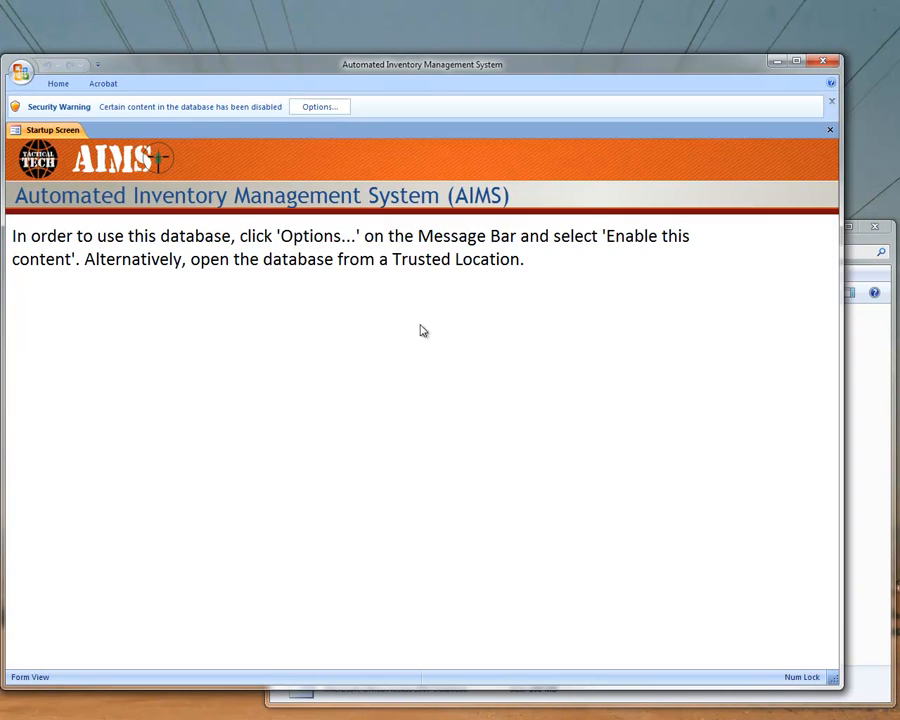
left_click(318, 108)
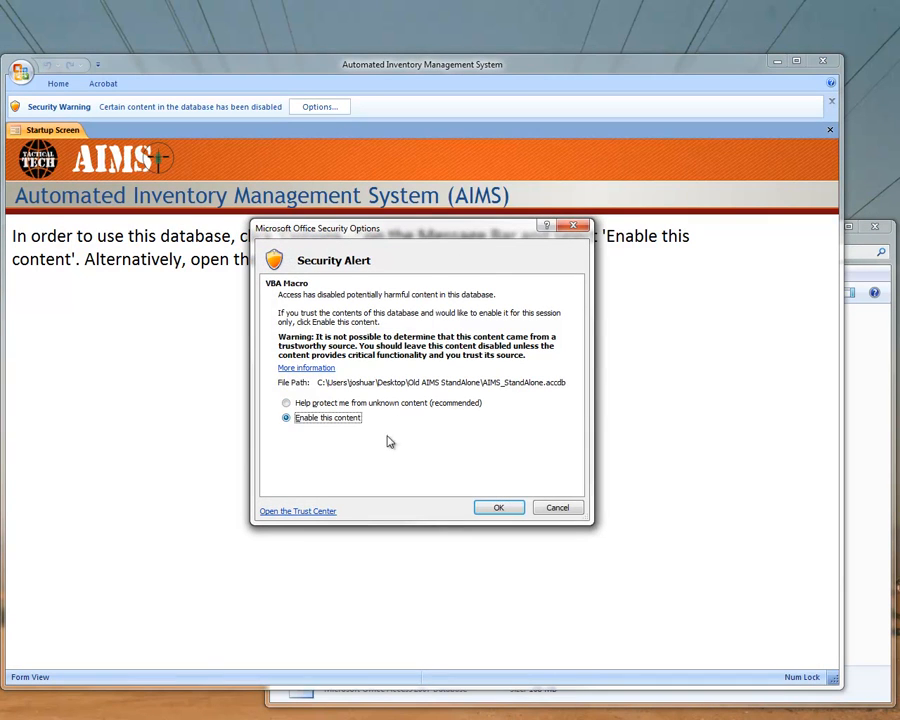
left_click(498, 508)
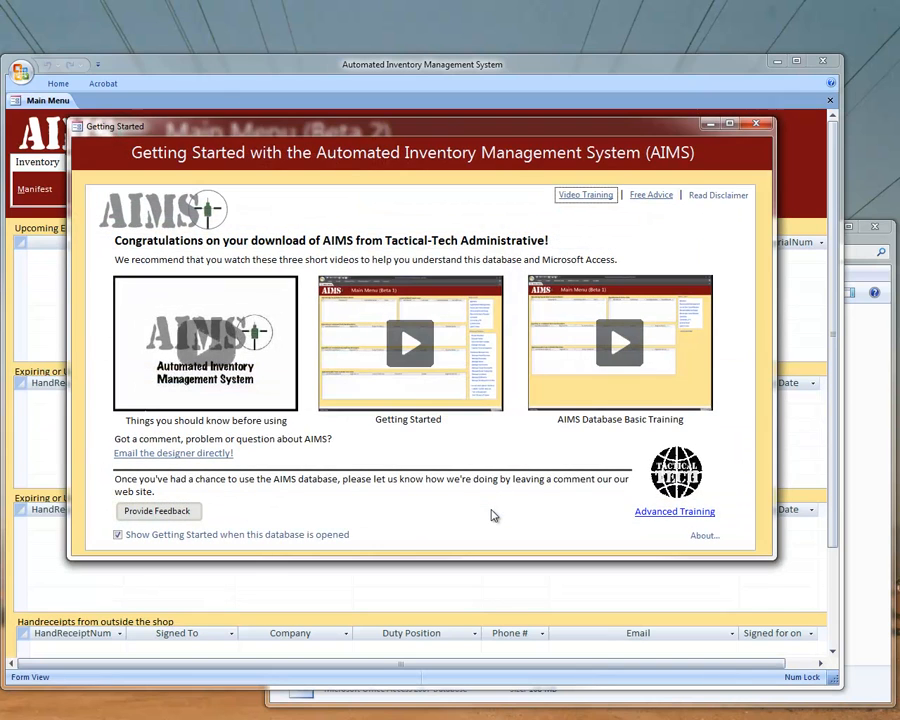